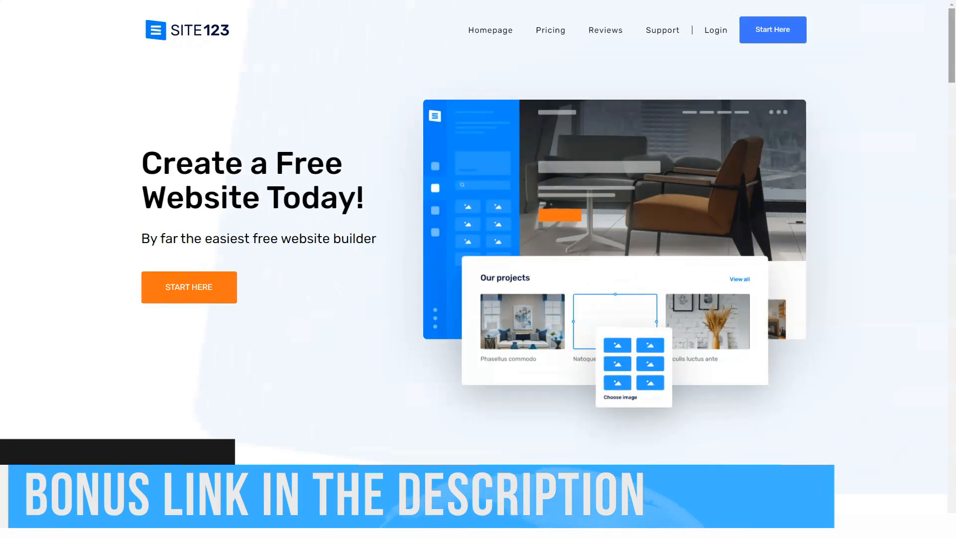
Scroll the homepage past the template gallery to the six Fantastic Features.
scroll(down, 3)
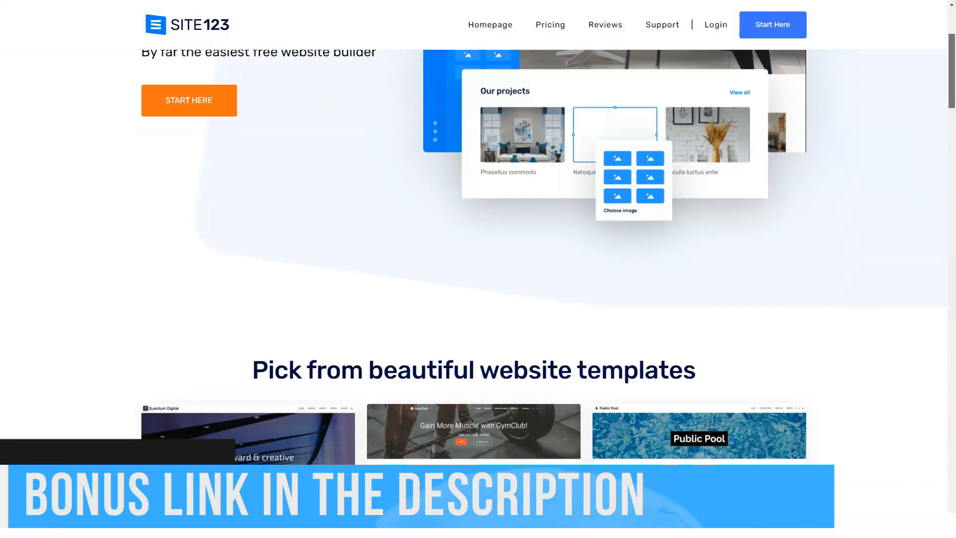
scroll(down, 3)
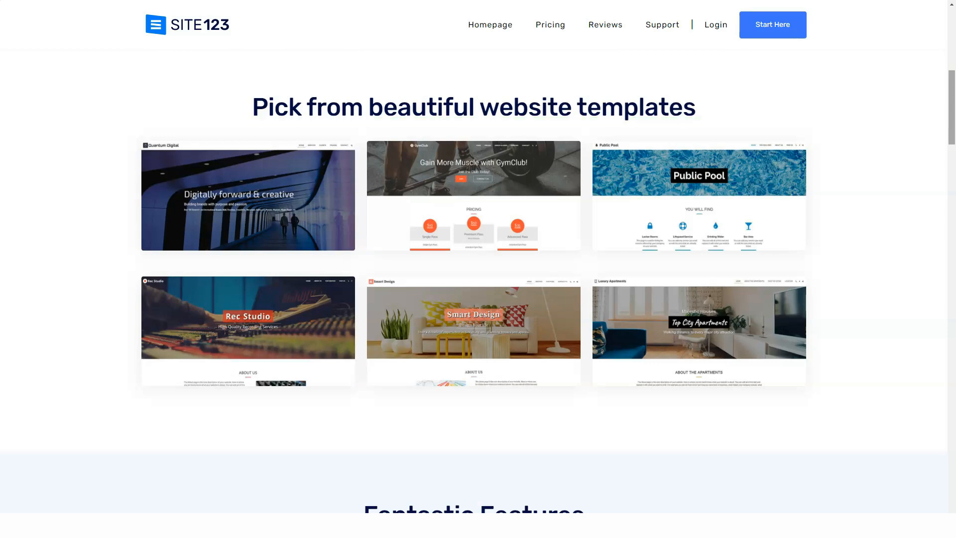
scroll(down, 3)
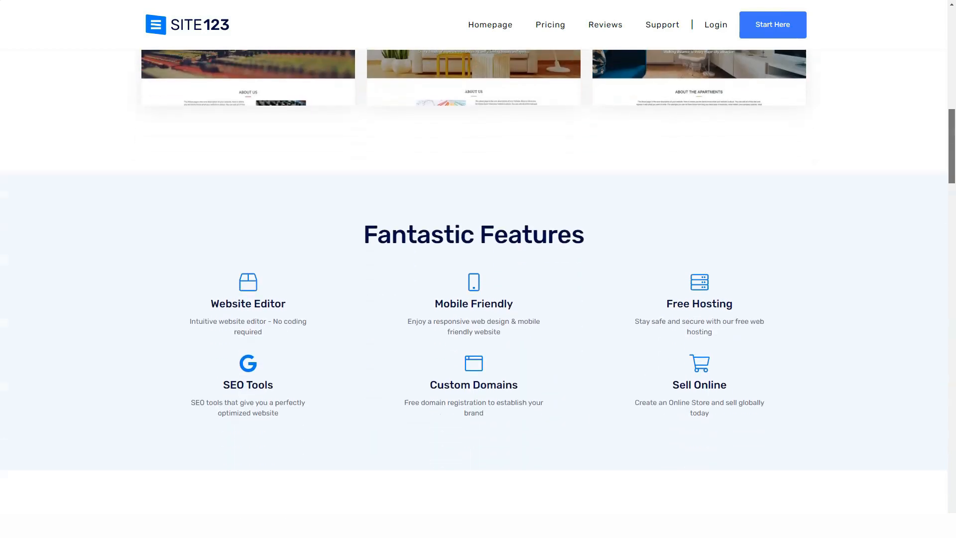
scroll(down, 3)
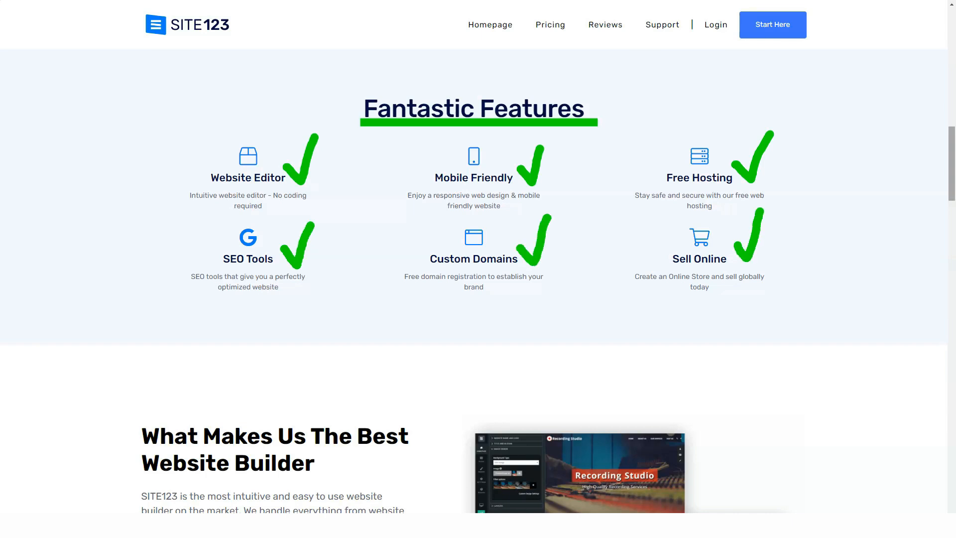
Scroll the homepage through the easy builder, 3 Easy Steps, Online Store and 24/7 Live support sections.
scroll(down, 3)
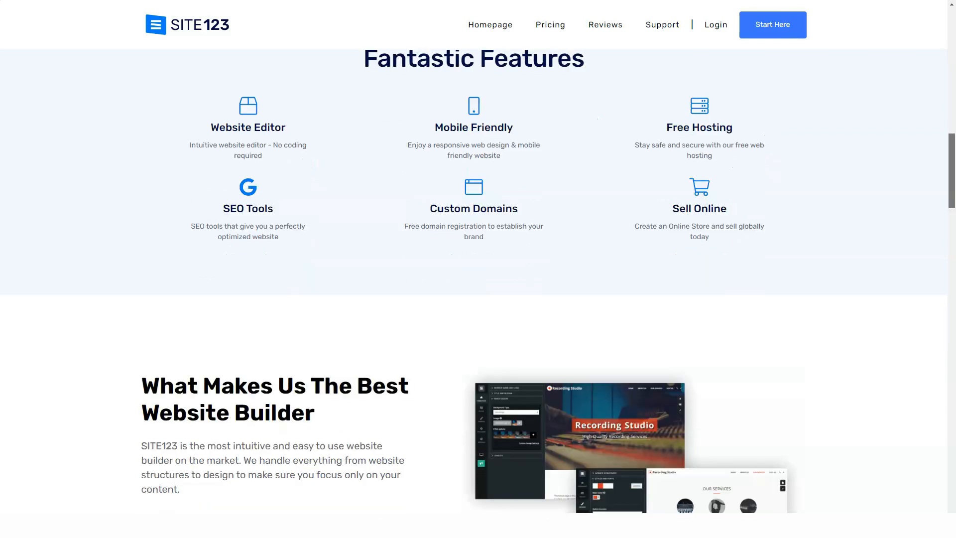
scroll(down, 3)
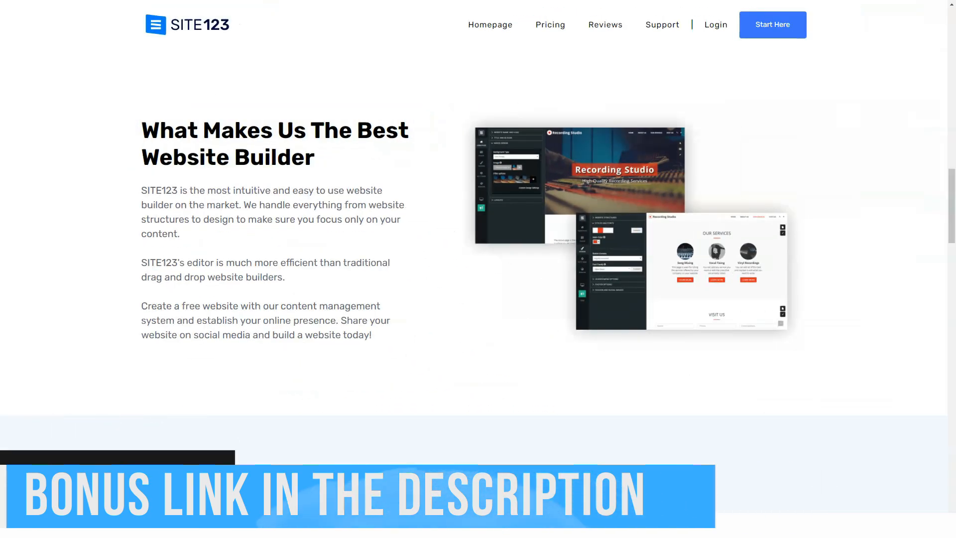
scroll(down, 3)
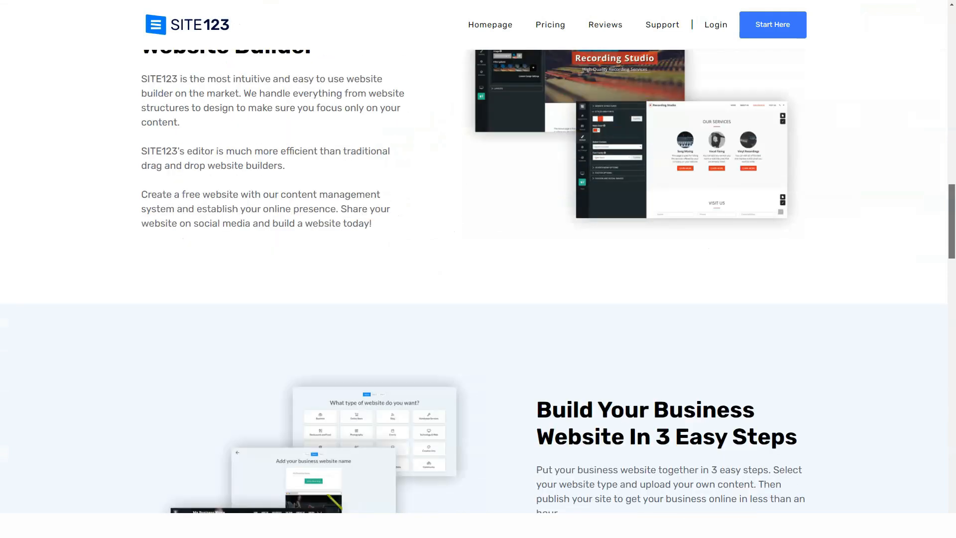
scroll(down, 3)
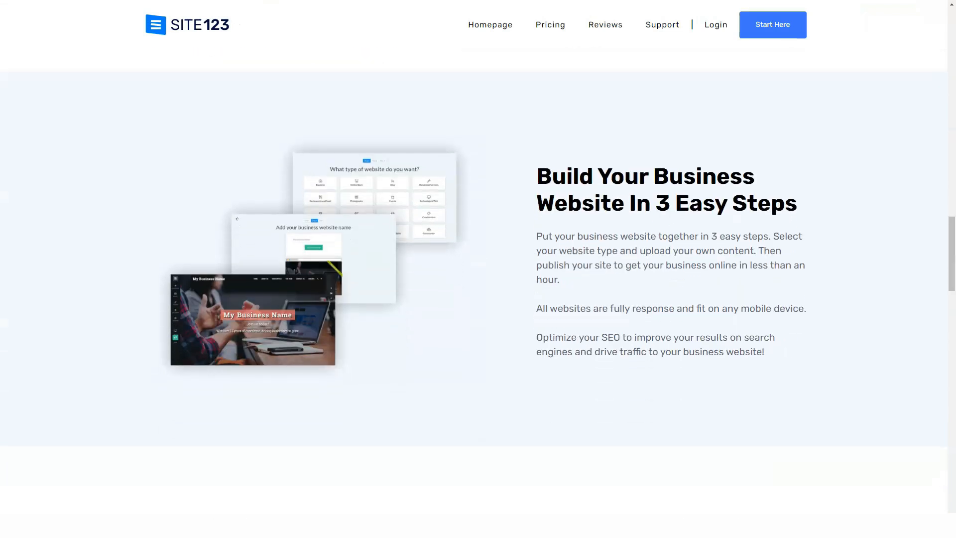
scroll(down, 3)
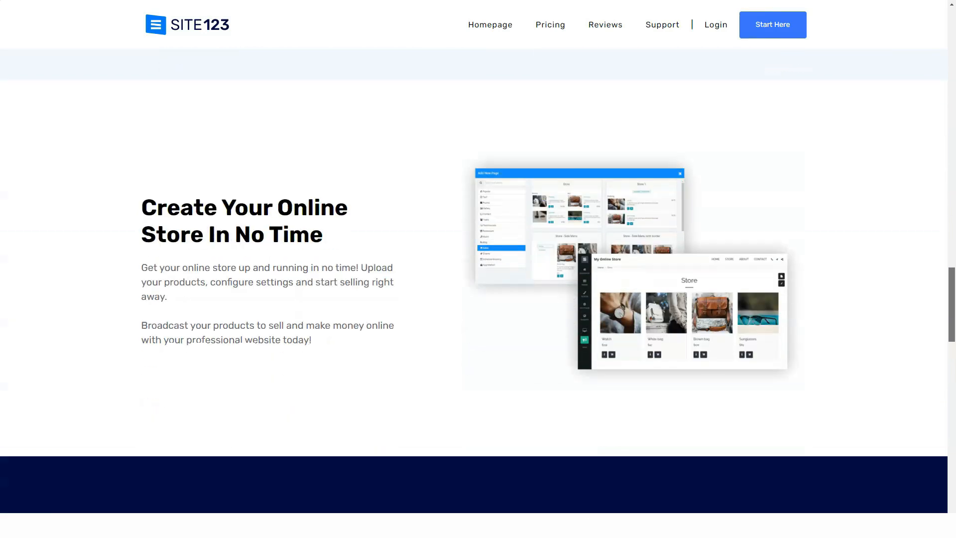
scroll(down, 3)
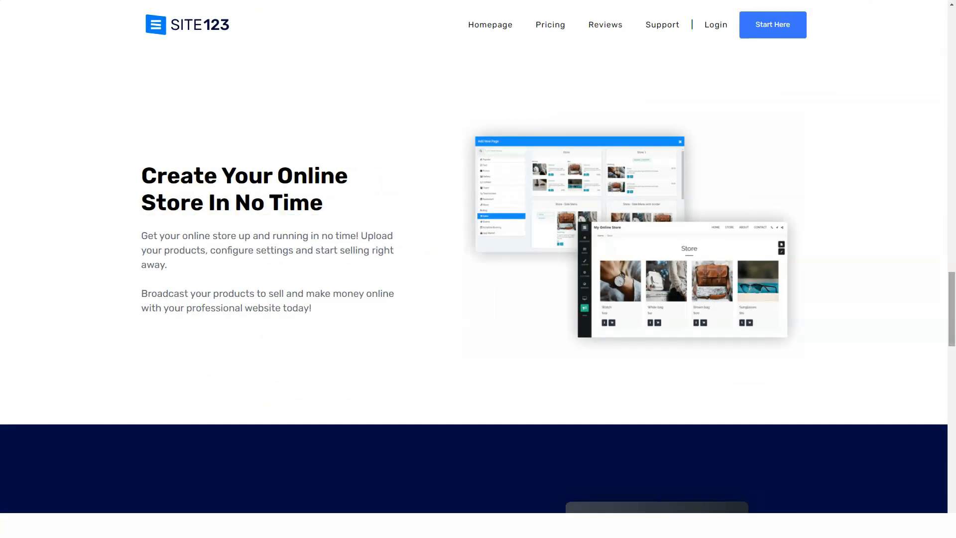
scroll(down, 3)
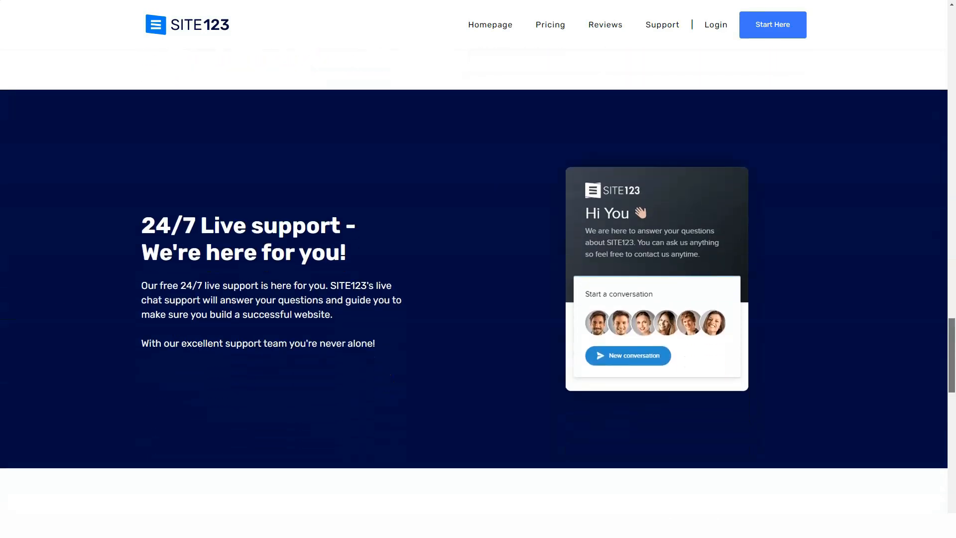
scroll(down, 3)
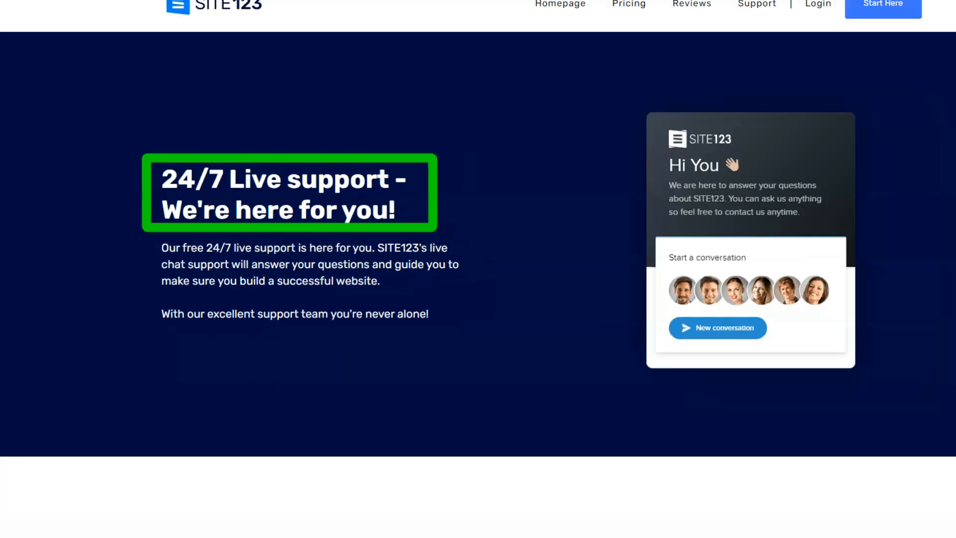
scroll(down, 3)
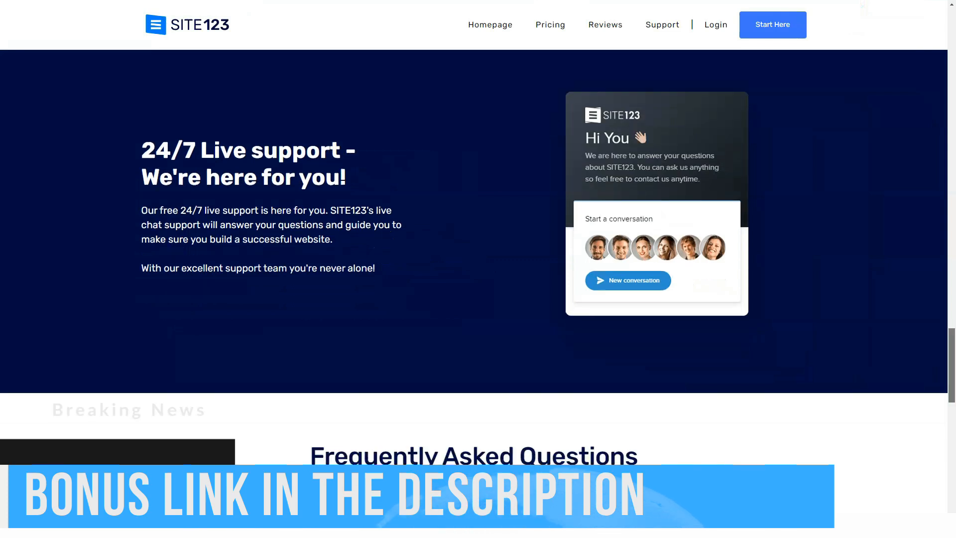
Expand the FAQ answers on Why SITE123, cost, SEO-friendliness and where websites are stored.
scroll(down, 3)
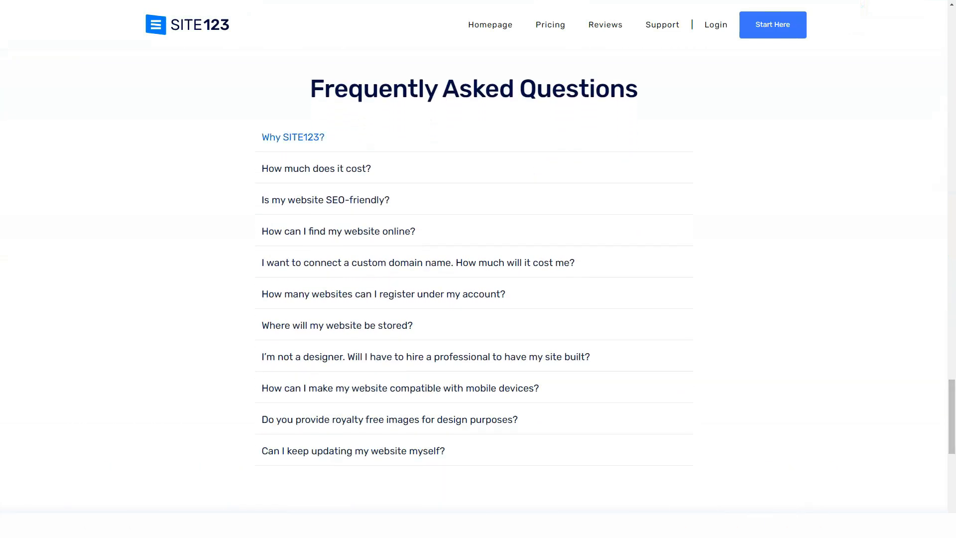
click(293, 137)
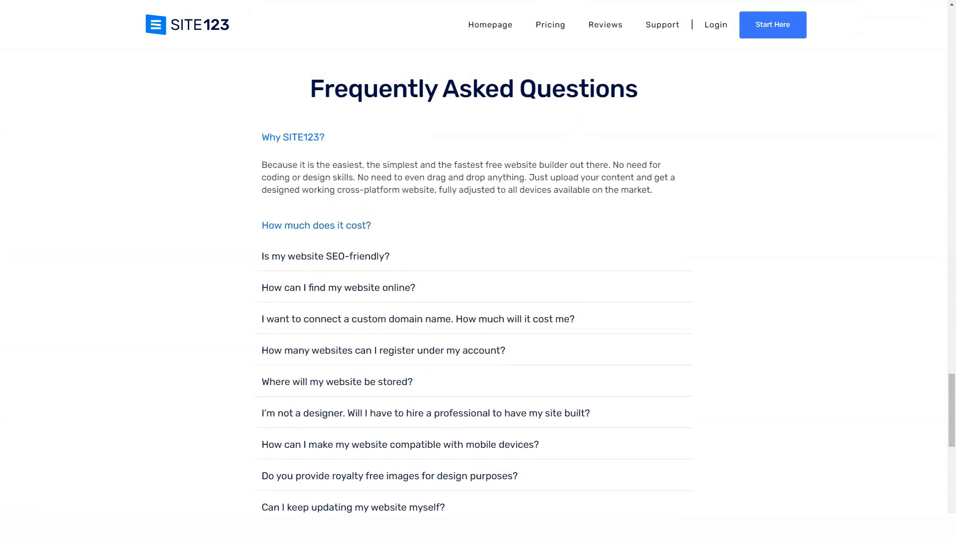
click(316, 226)
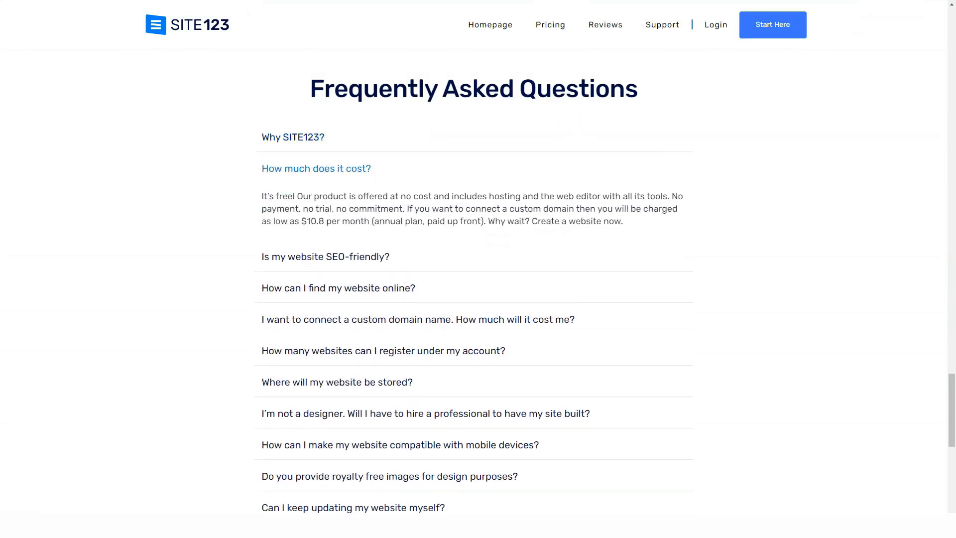
click(324, 256)
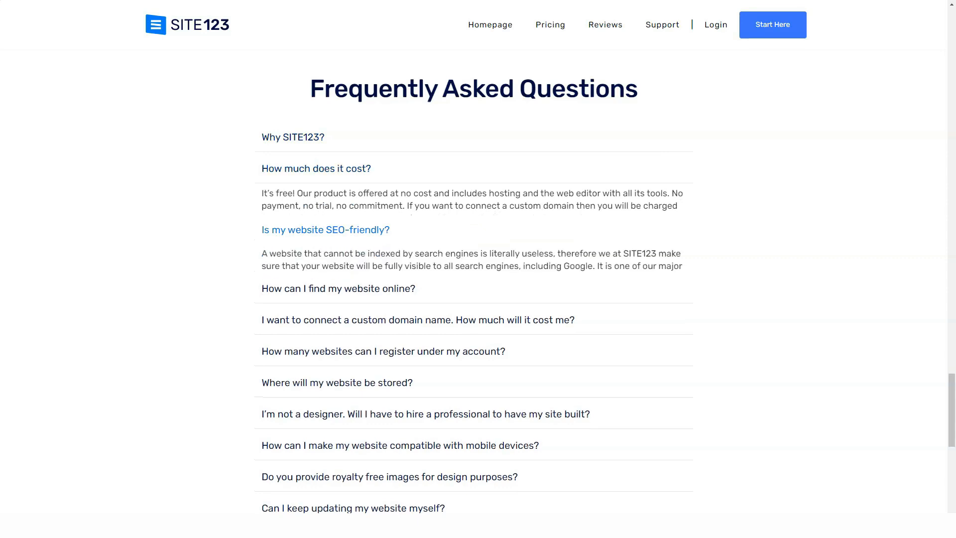
click(316, 169)
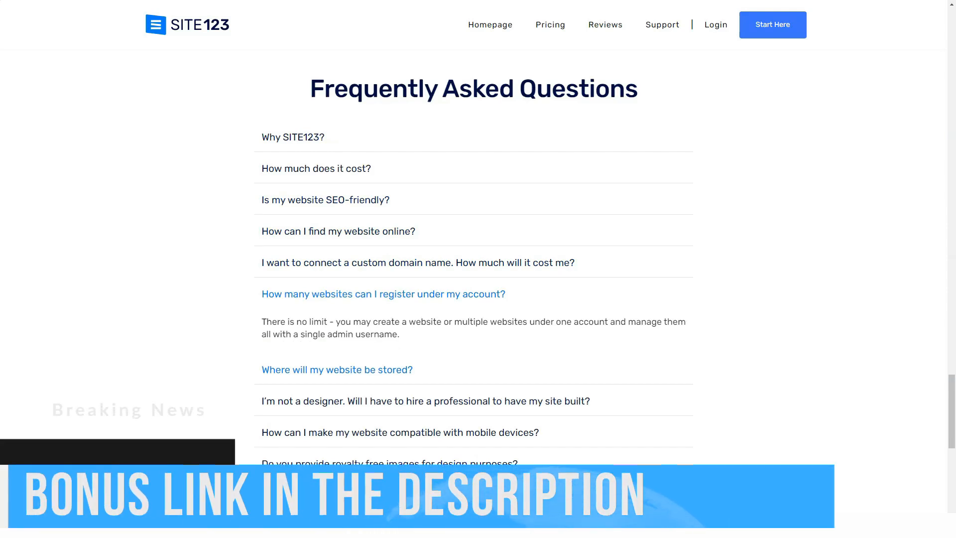
click(336, 369)
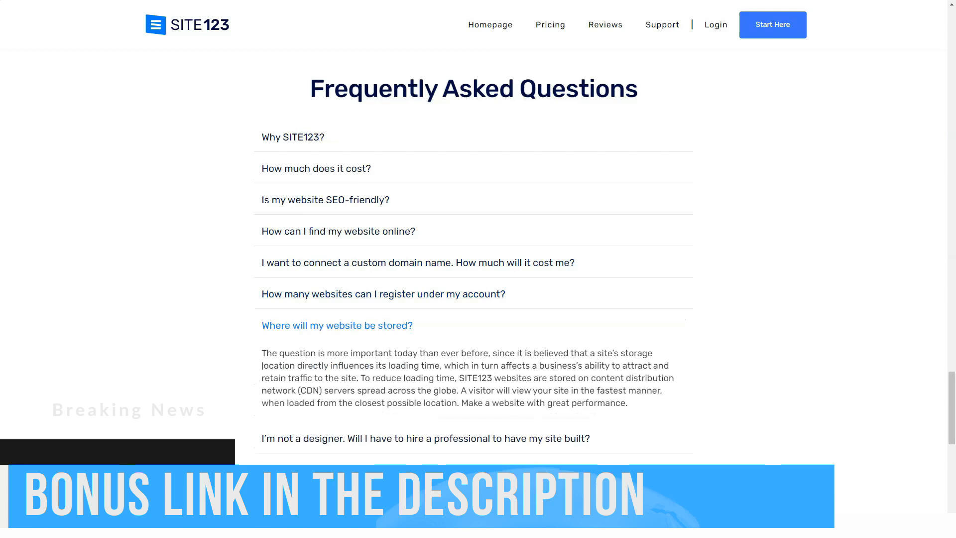
Expand the mobile-compatibility answer, then scroll to the happy clients reviews and footer.
scroll(down, 3)
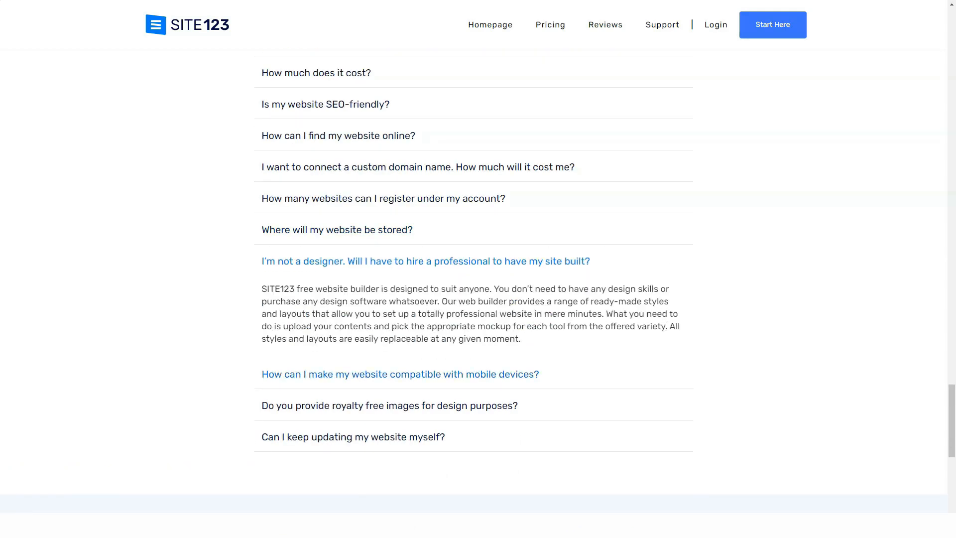
click(425, 261)
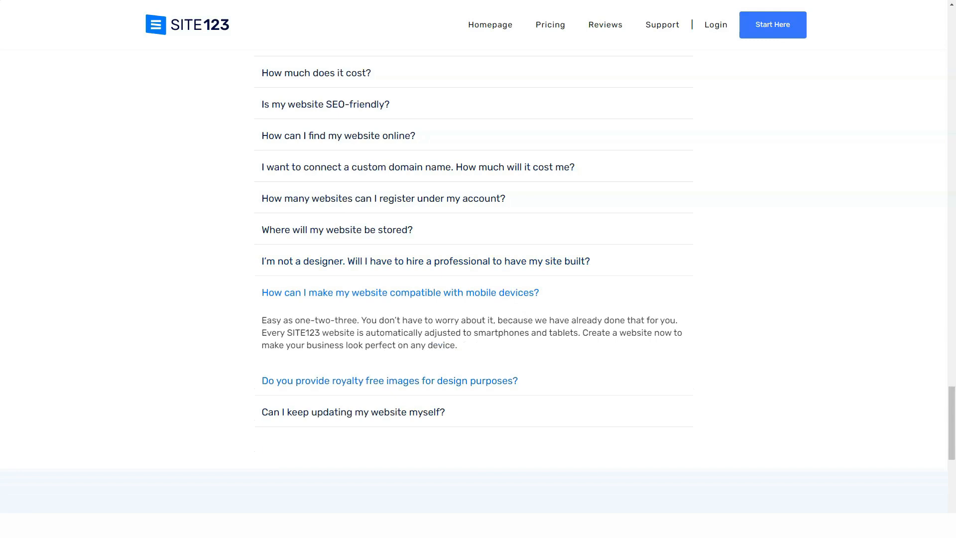
click(389, 381)
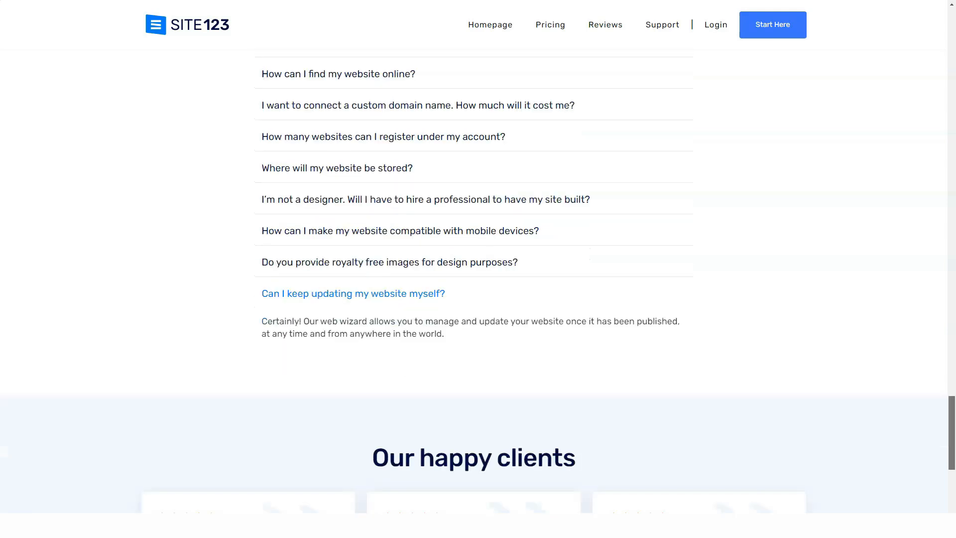
scroll(down, 3)
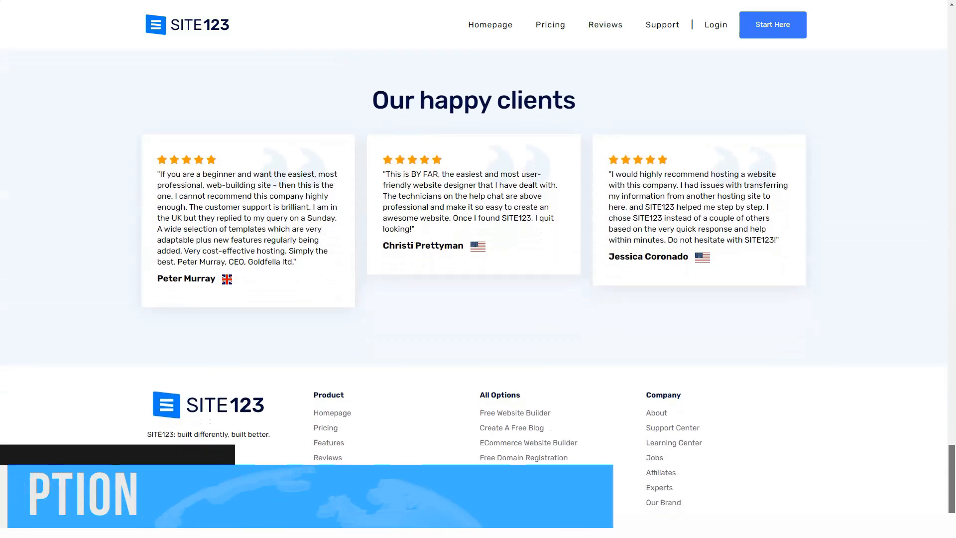
scroll(down, 3)
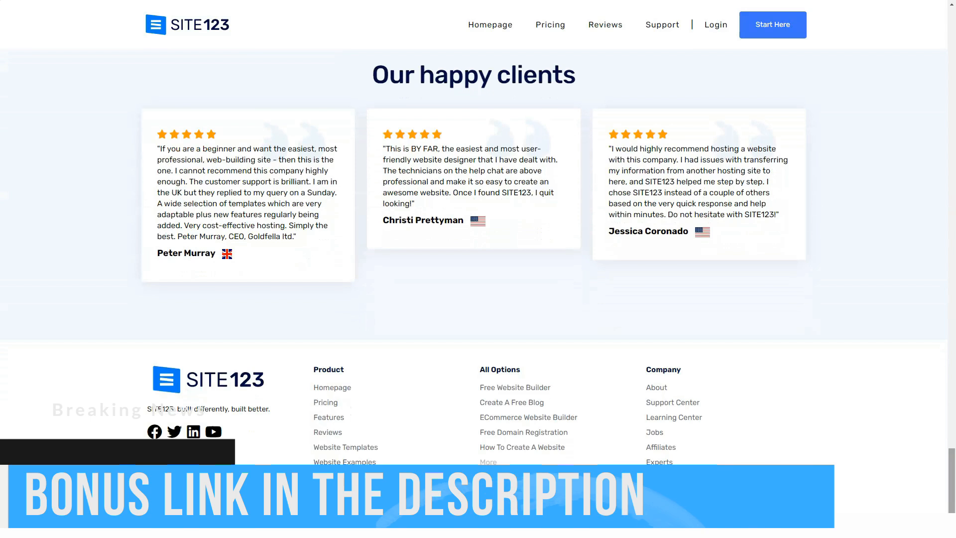
On the Pricing page, expand the FAQ answers on separate web hosting and downloading the website.
click(550, 24)
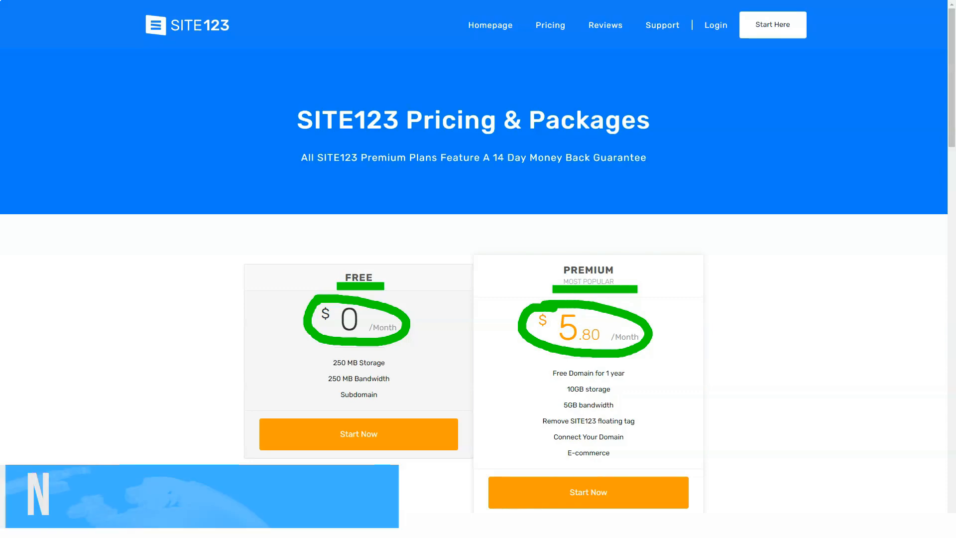
scroll(down, 3)
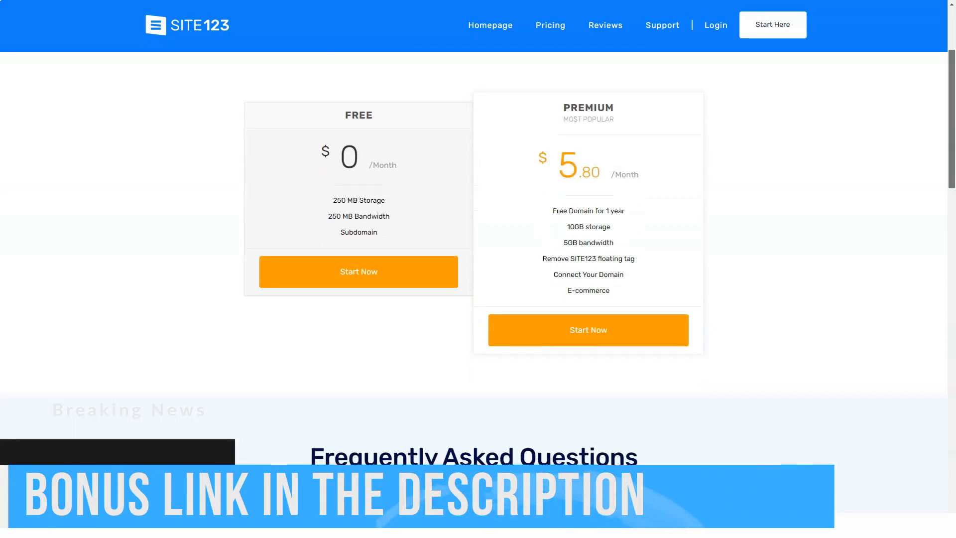
scroll(down, 3)
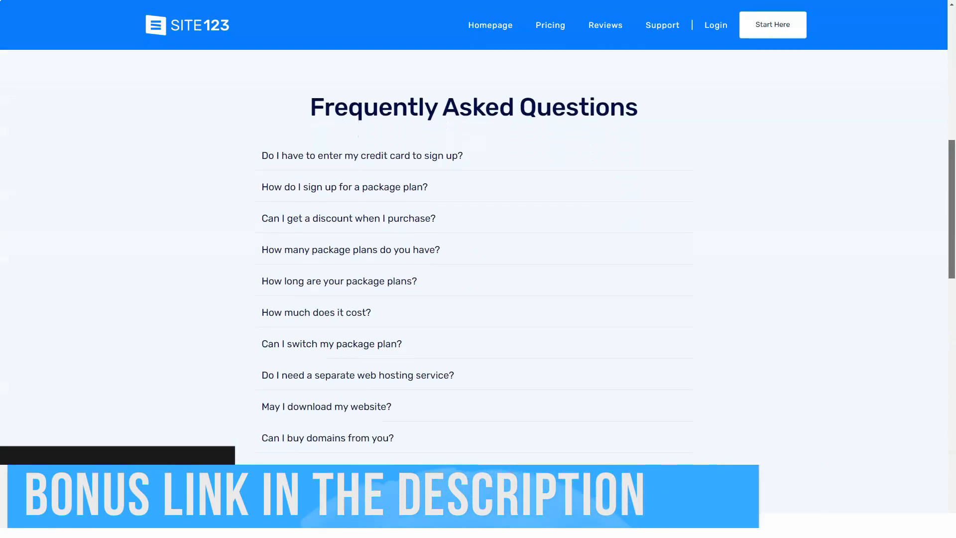
click(362, 155)
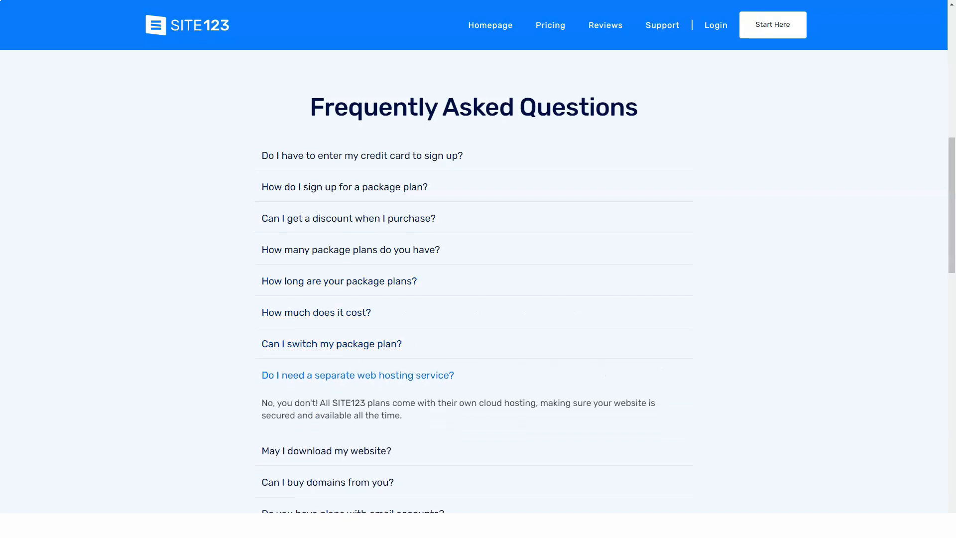
click(327, 407)
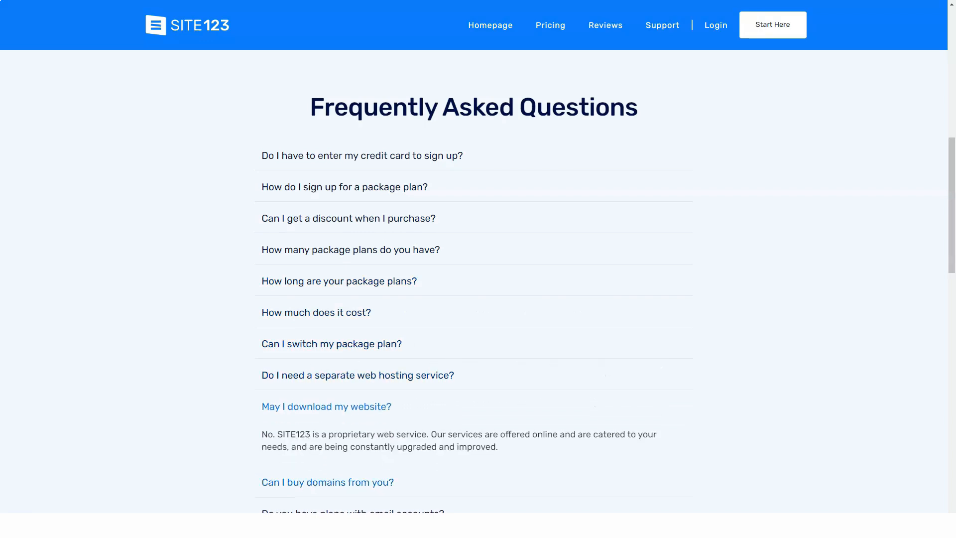
Expand the answer about cancelling the service and scroll to the support section.
scroll(down, 3)
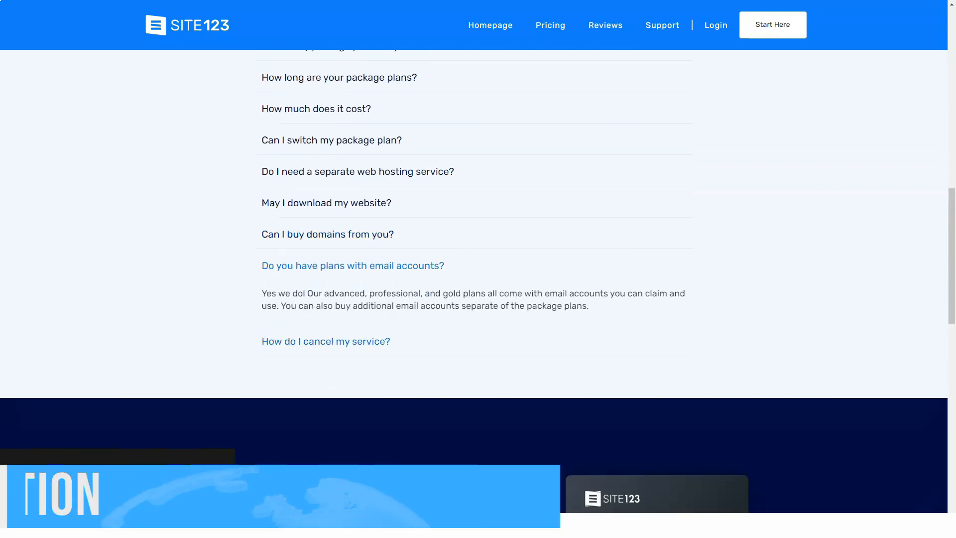
click(327, 341)
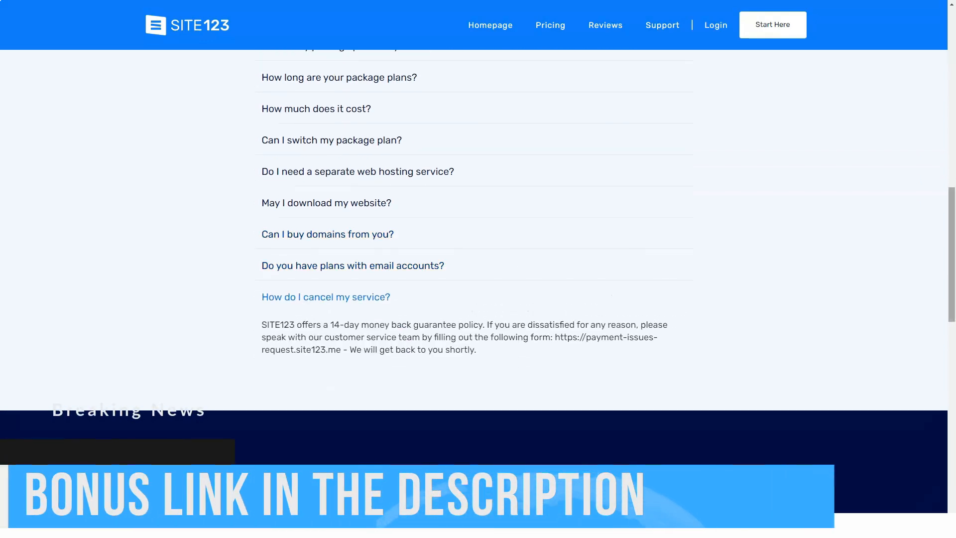
scroll(down, 3)
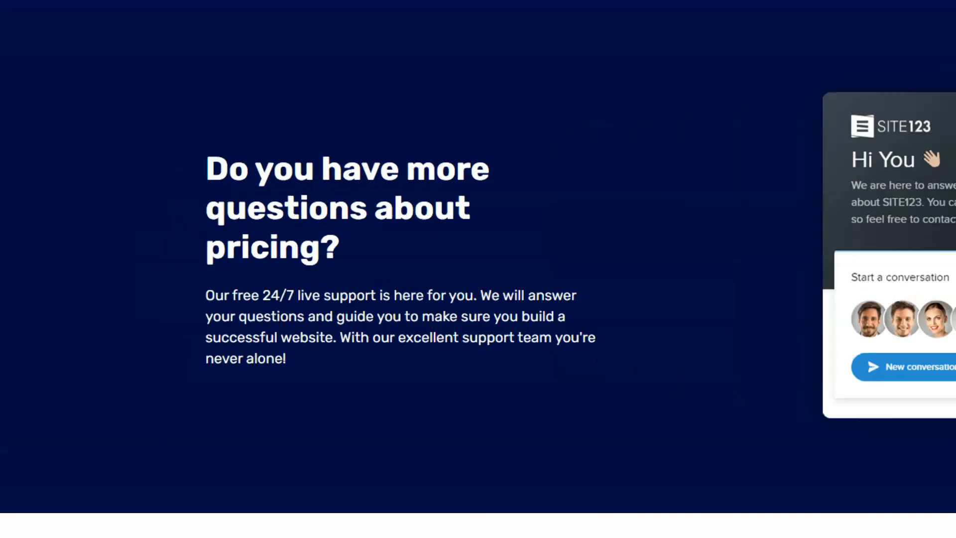
scroll(up, 3)
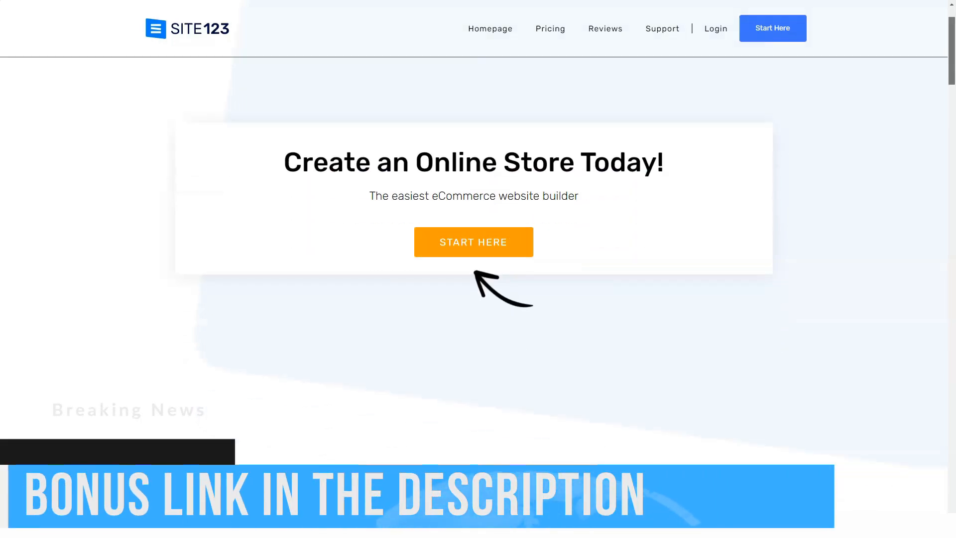
Scroll the online store page through templates, features, product management and Sell From Any Device to 24/7 support.
scroll(down, 3)
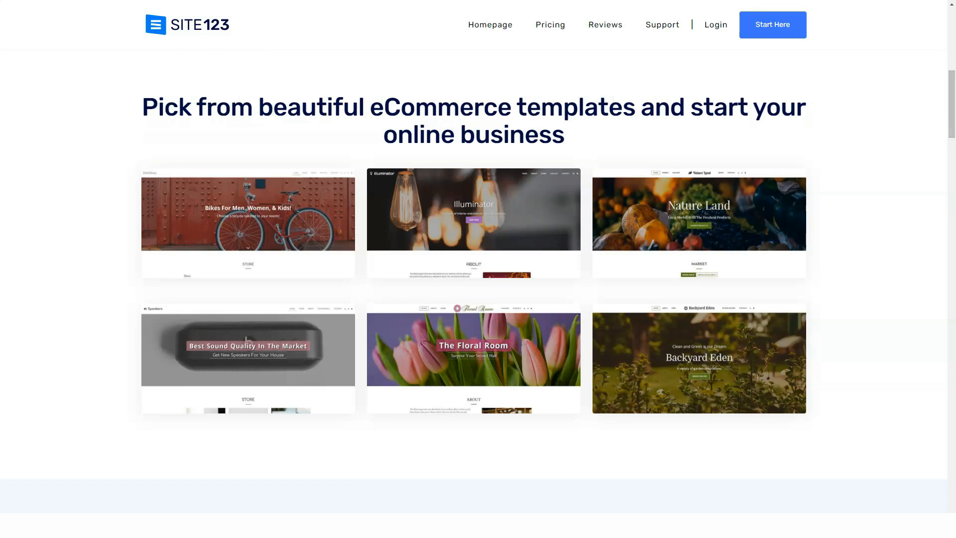
scroll(down, 3)
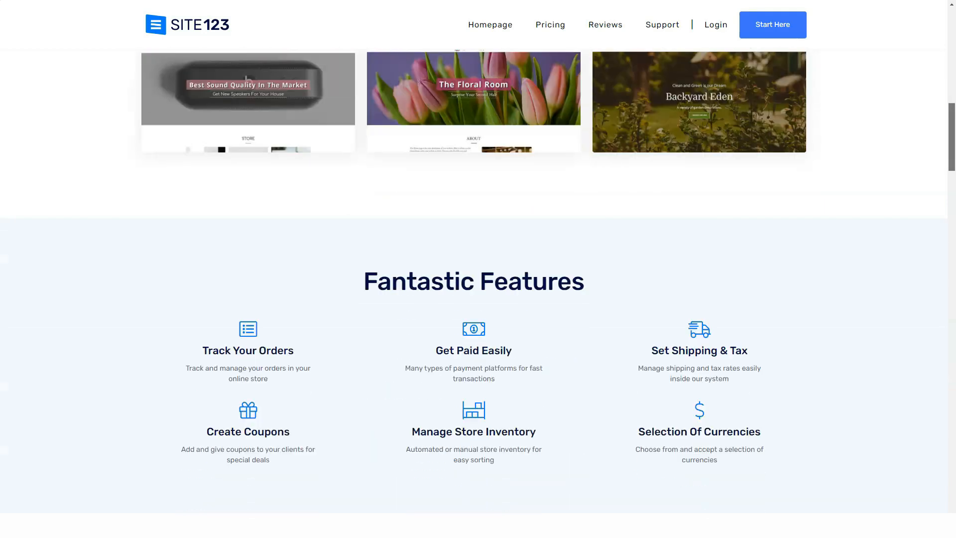
scroll(down, 3)
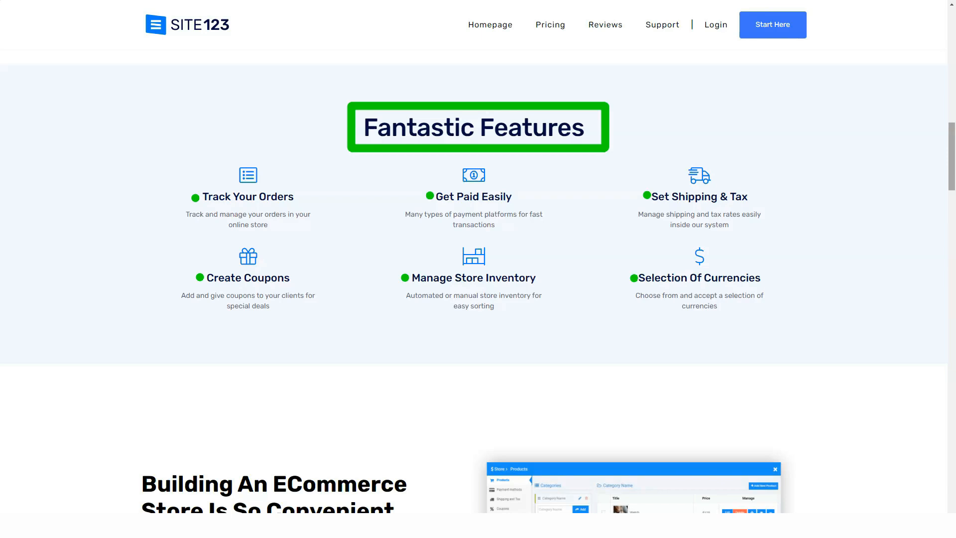
scroll(down, 3)
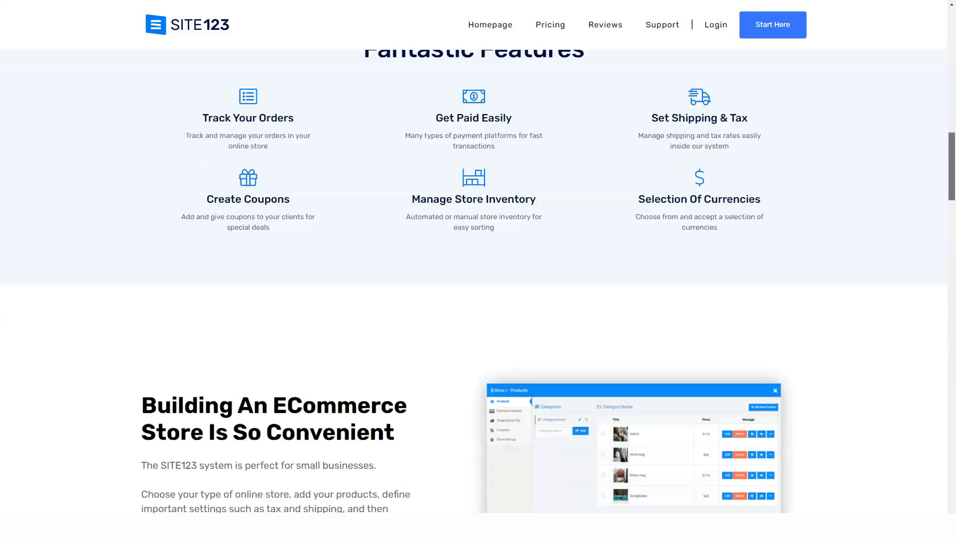
scroll(down, 3)
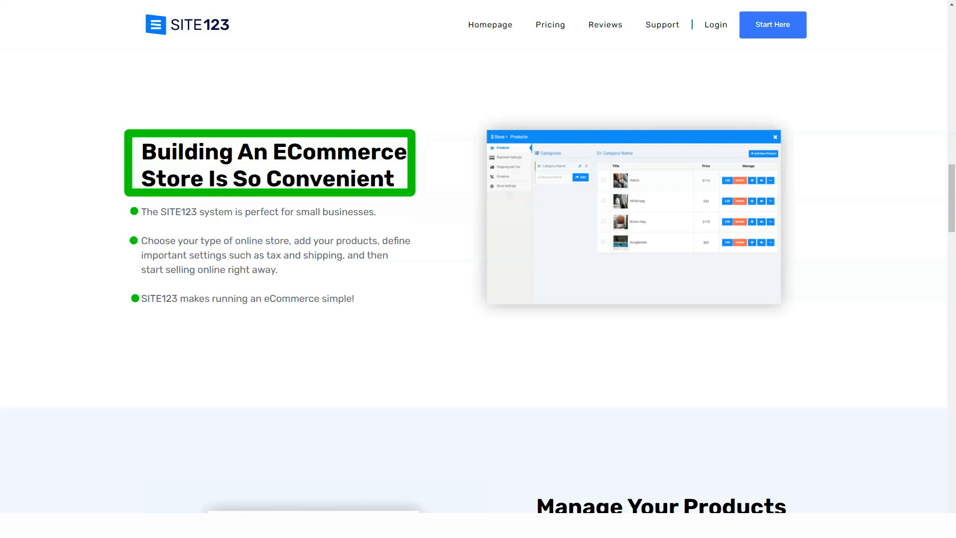
scroll(down, 3)
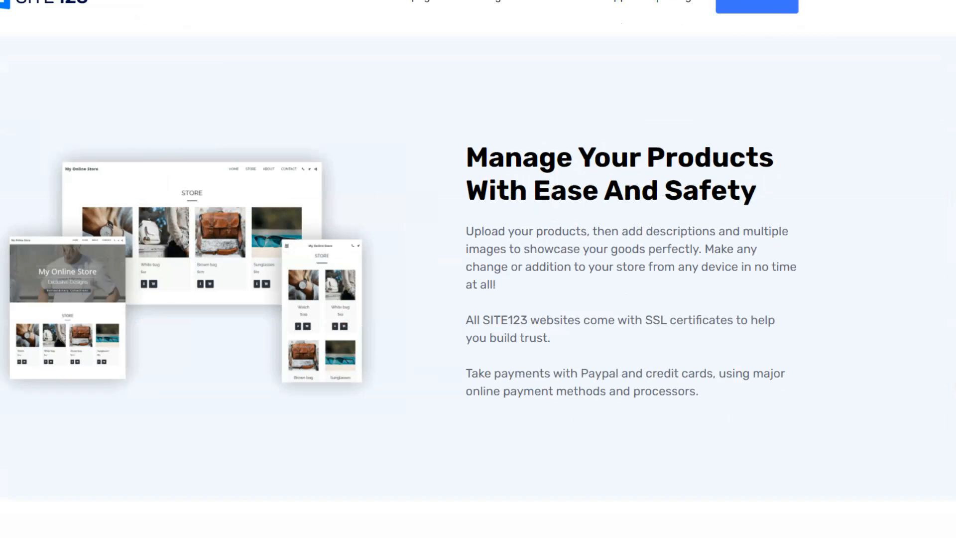
scroll(down, 3)
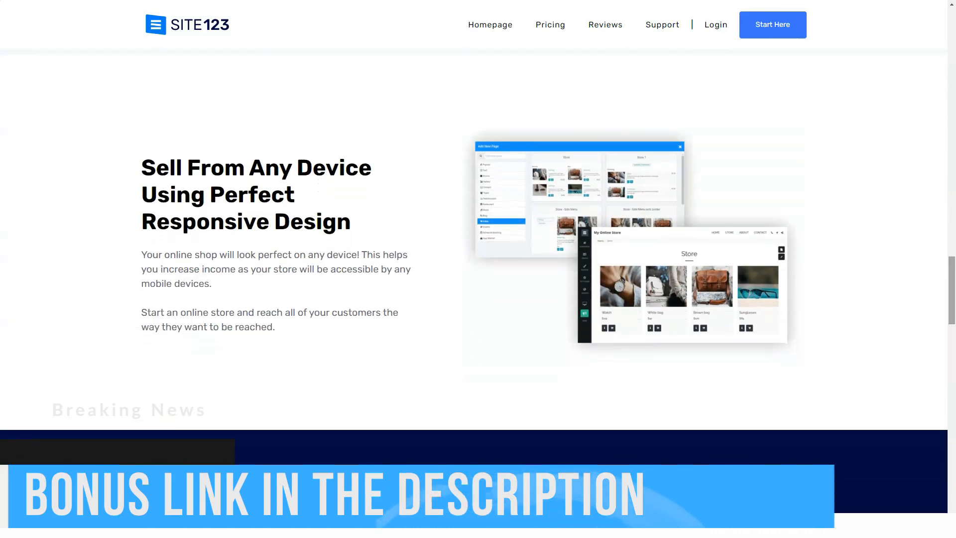
scroll(down, 3)
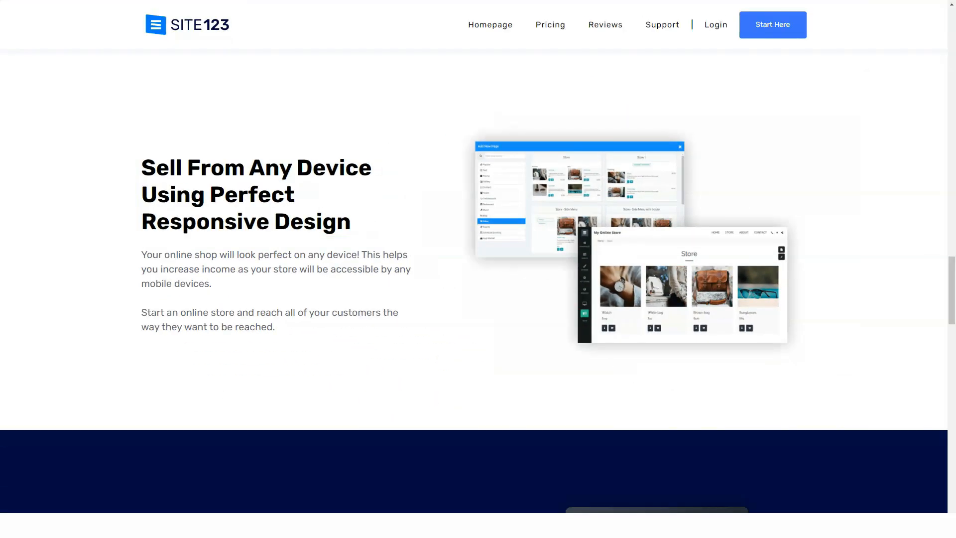
scroll(down, 3)
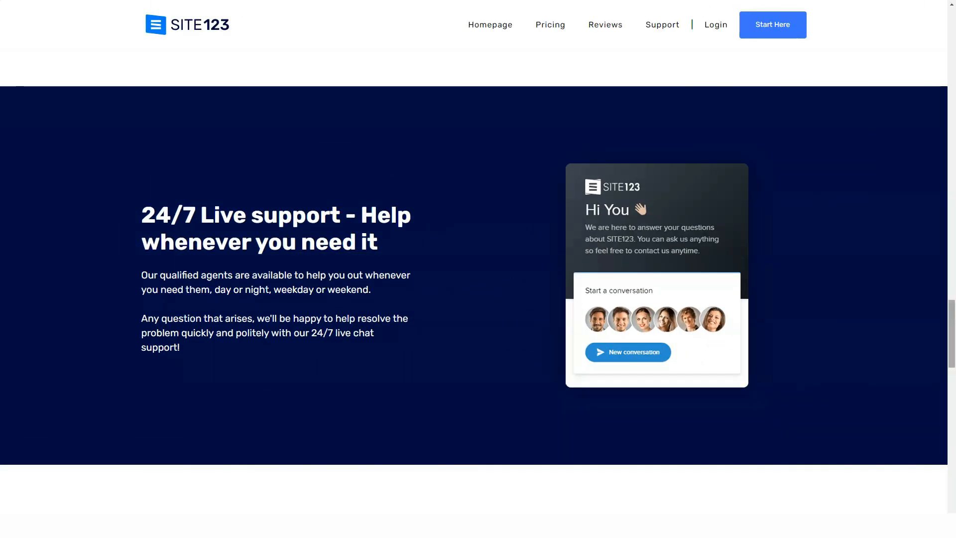
Expand the store FAQ answers on product options and the Store Inventory system, then continue to the blog page.
scroll(down, 3)
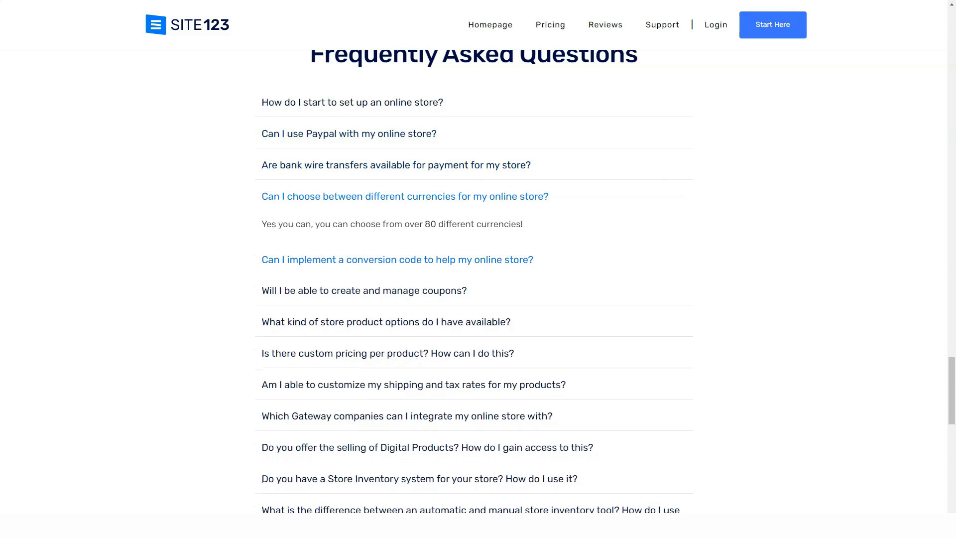
click(396, 259)
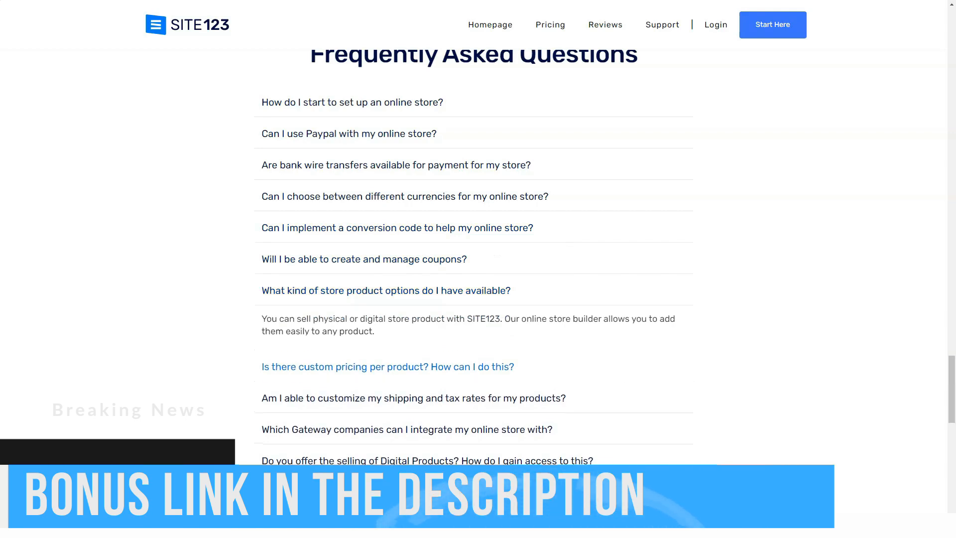
click(387, 367)
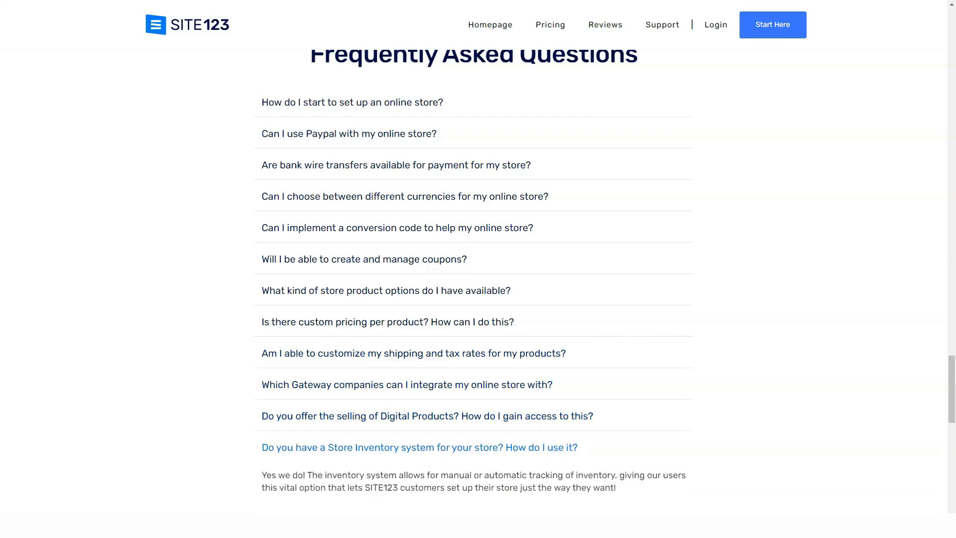
scroll(down, 3)
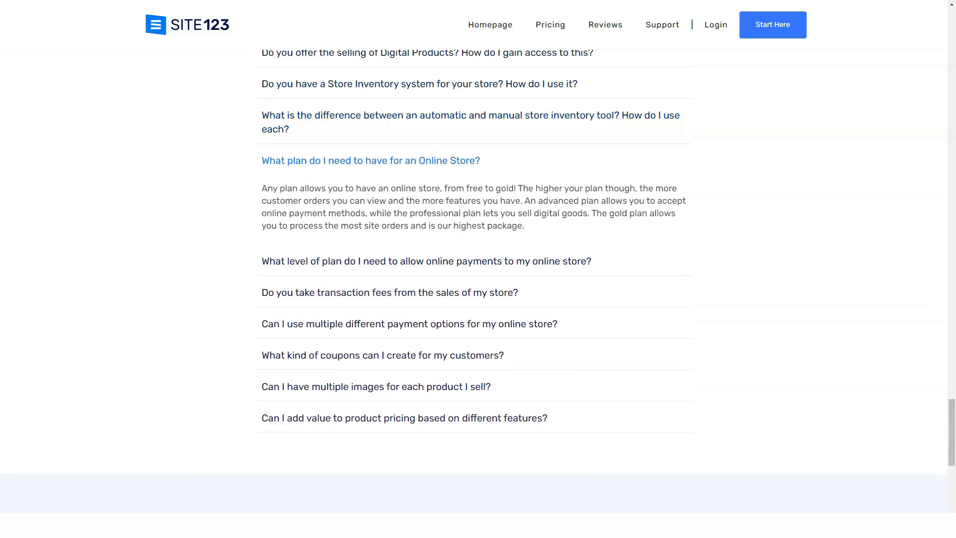
click(425, 261)
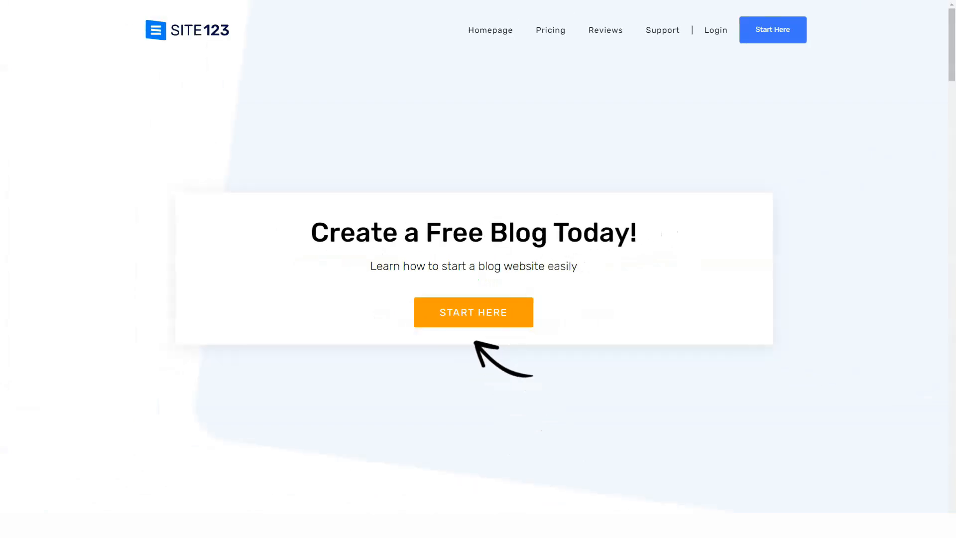
Scroll the blog page past the blog templates to the six Fantastic Features.
scroll(down, 3)
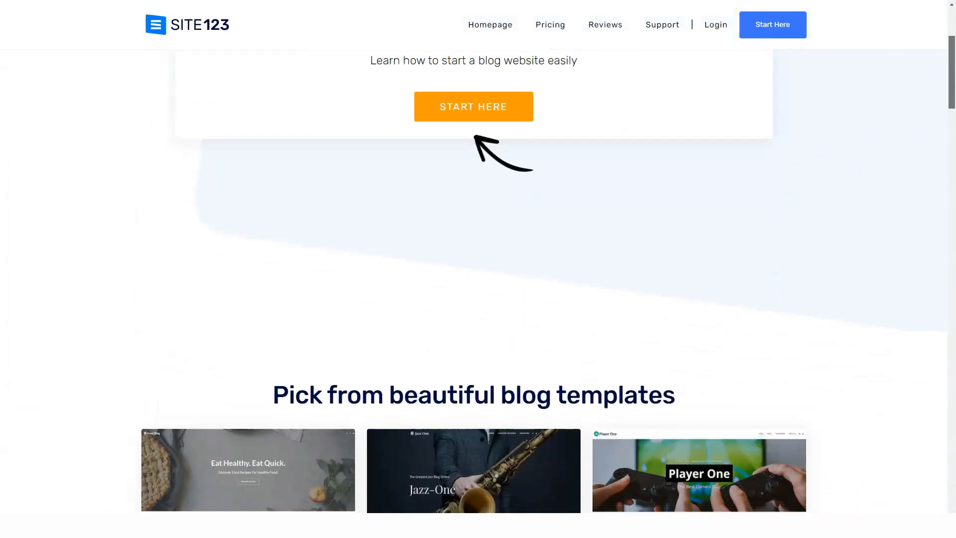
scroll(down, 3)
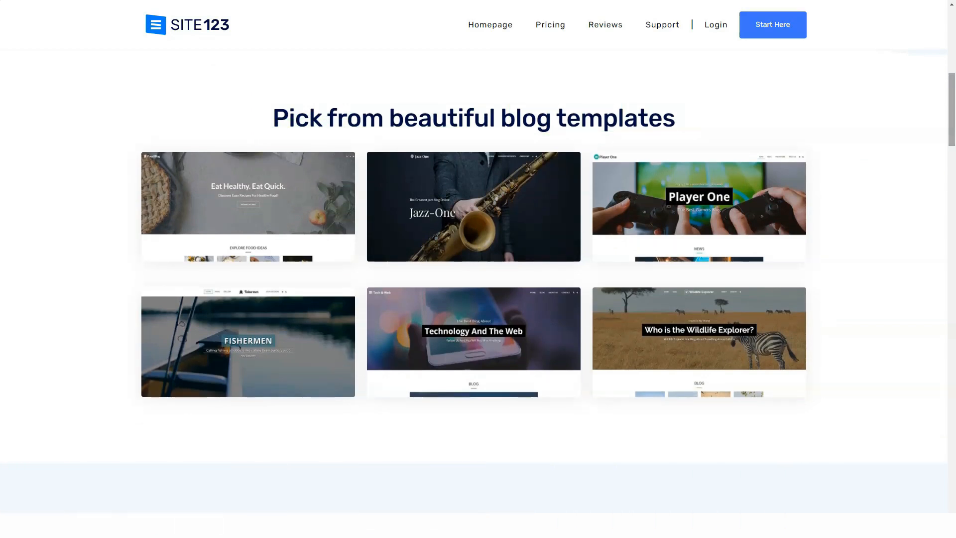
scroll(down, 3)
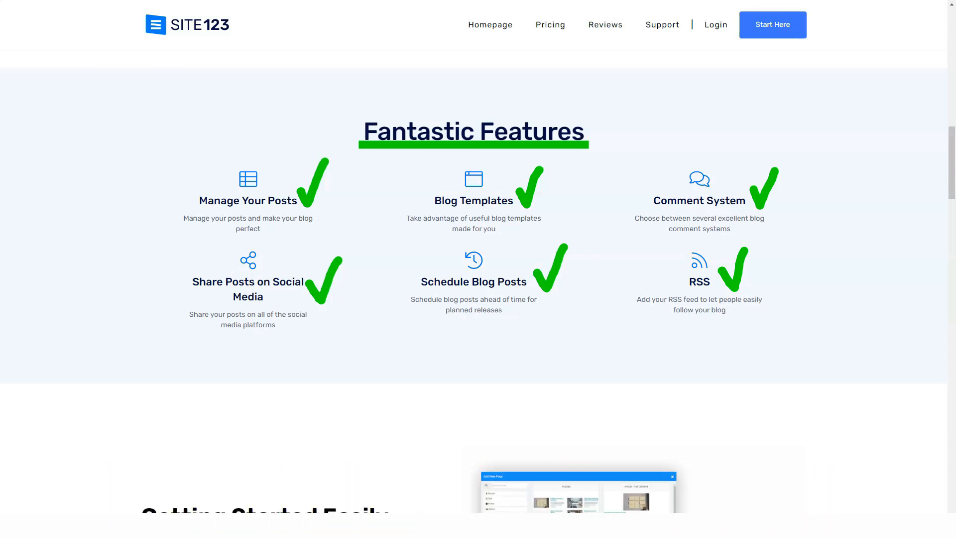
Scroll past Getting Started Easily and Share Your Ideas to the Build Your Community section.
scroll(down, 3)
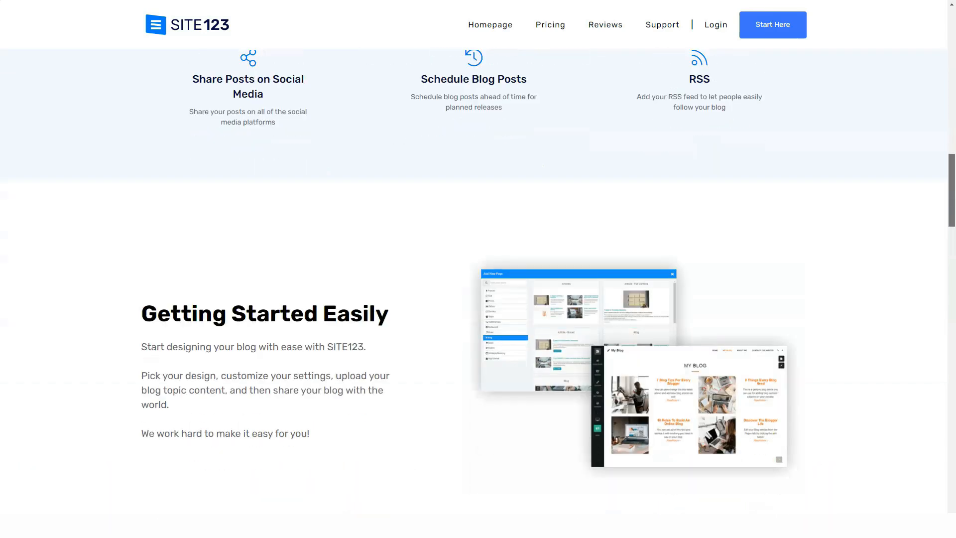
scroll(down, 3)
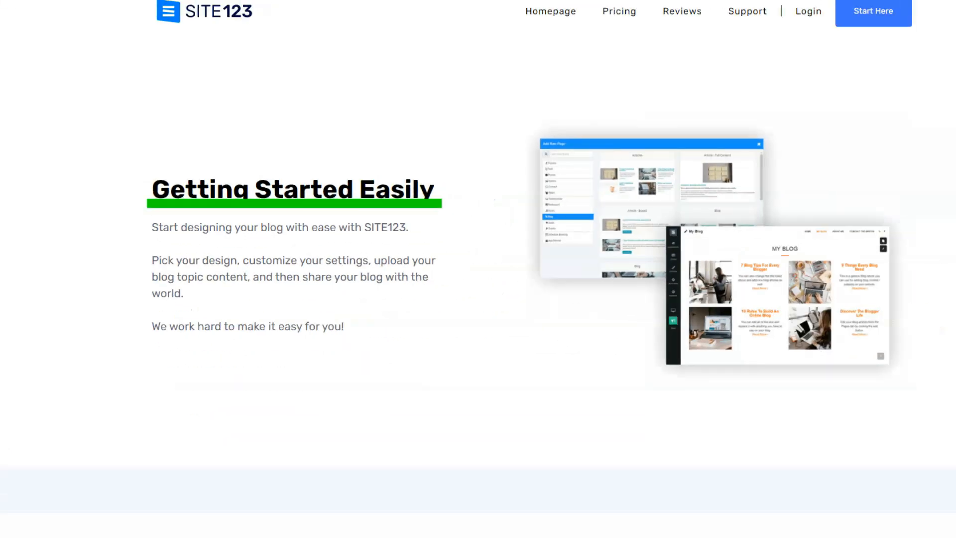
scroll(down, 3)
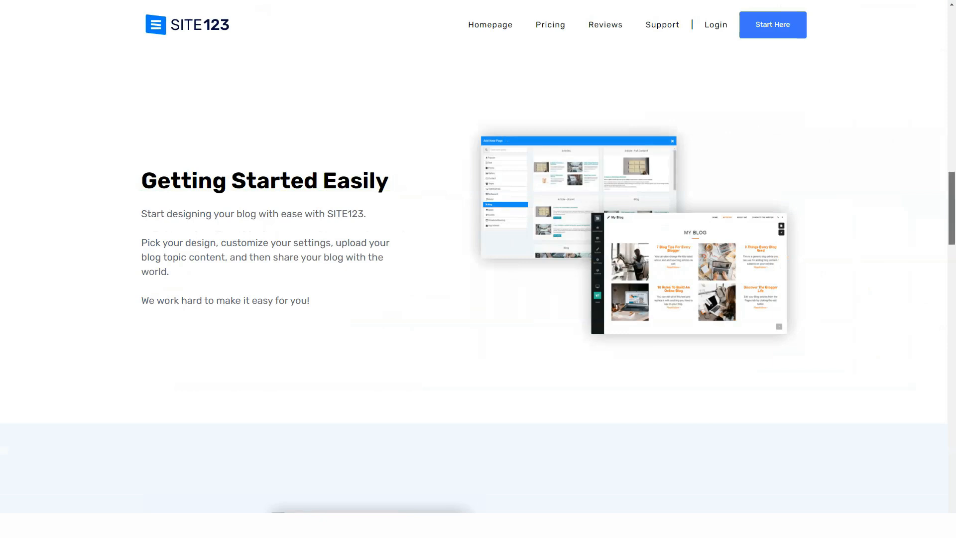
scroll(down, 3)
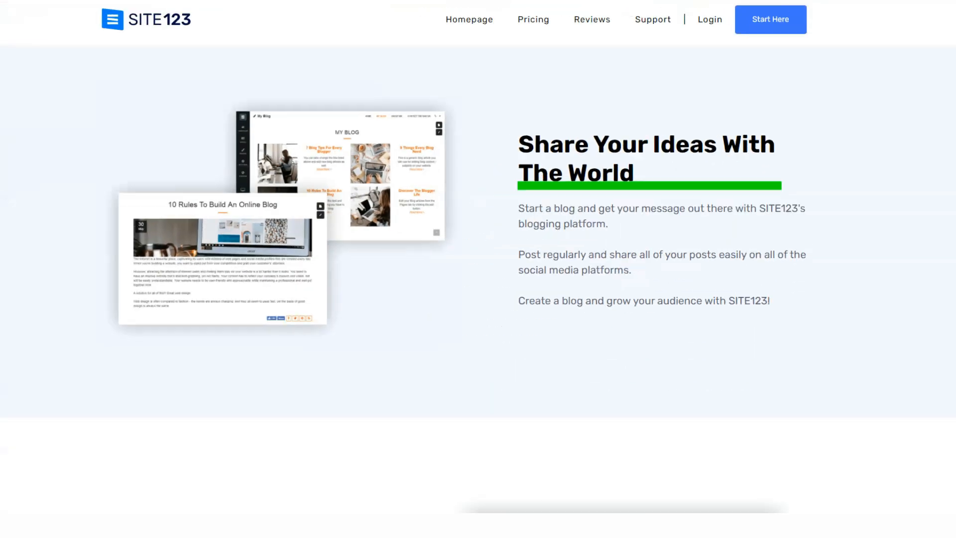
scroll(down, 3)
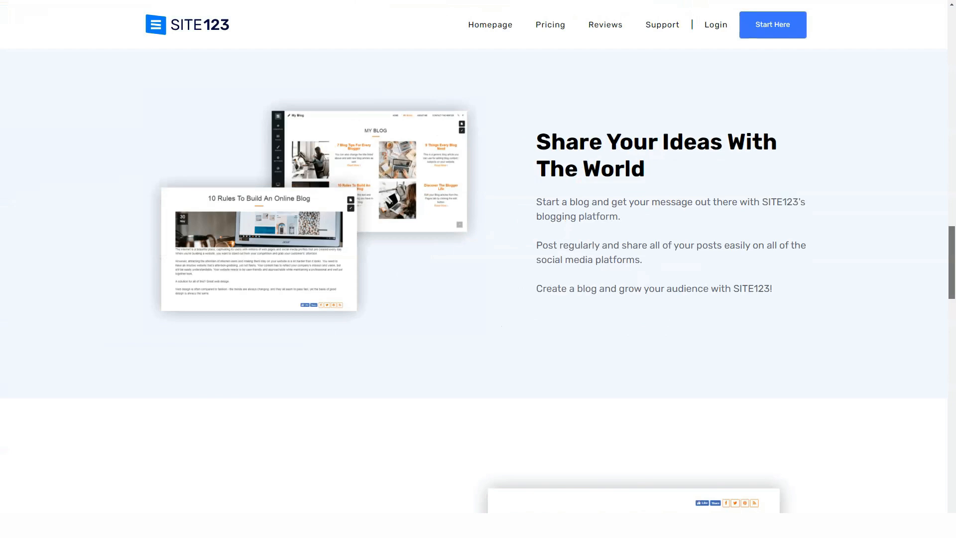
scroll(down, 3)
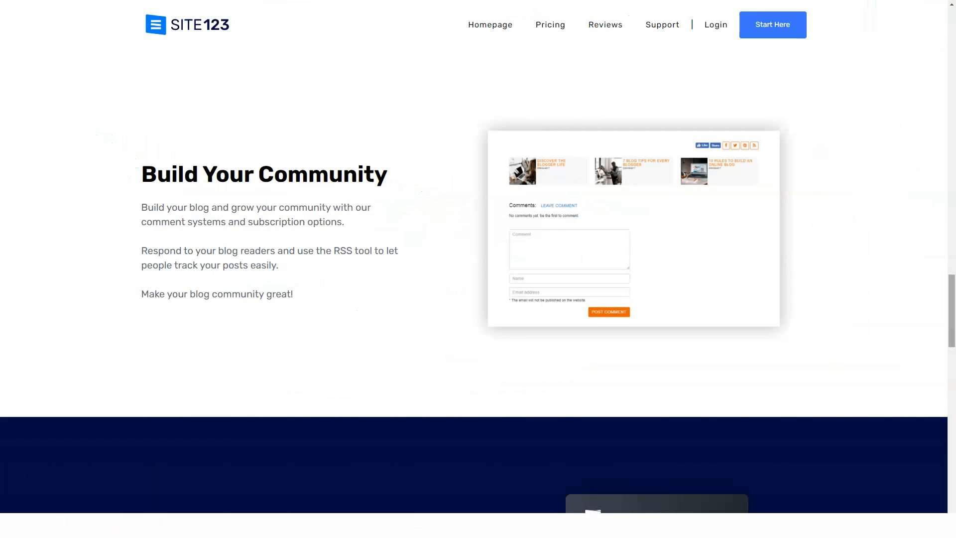
Scroll to the blog FAQ and expand the answers on monetizing, hosting and templates.
scroll(down, 3)
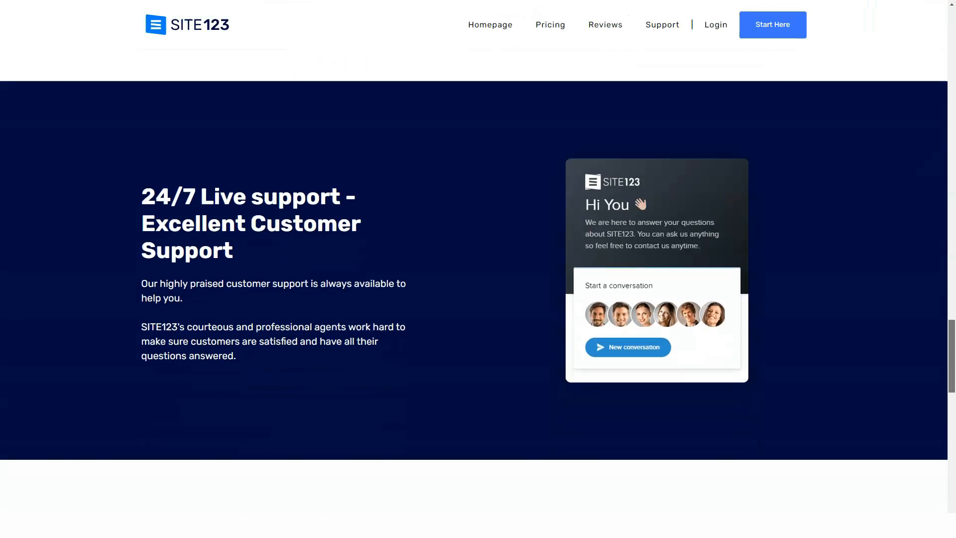
scroll(down, 3)
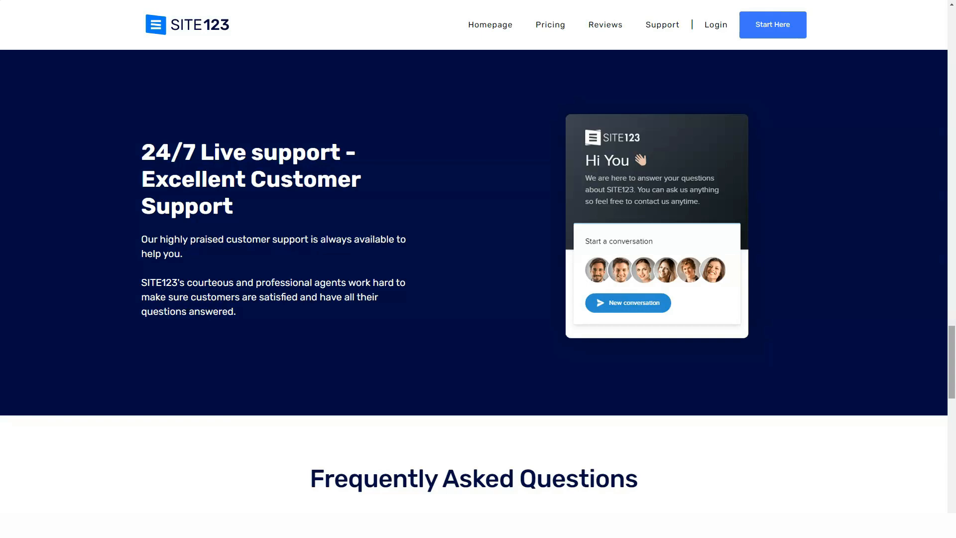
scroll(down, 3)
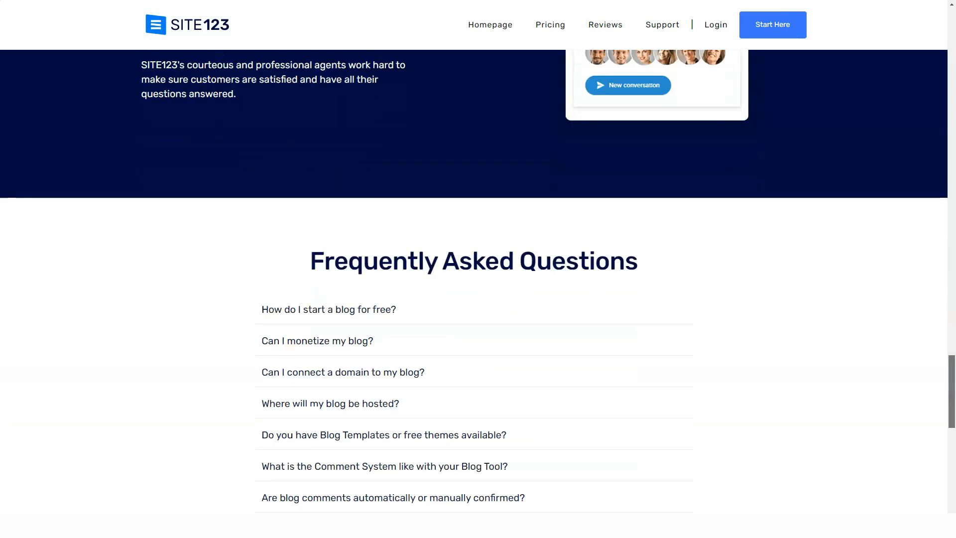
scroll(down, 3)
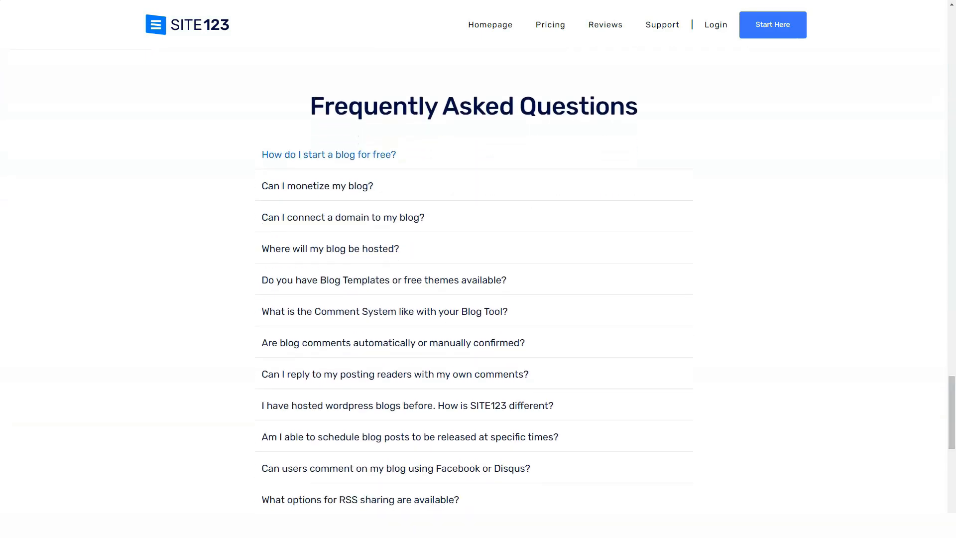
click(328, 154)
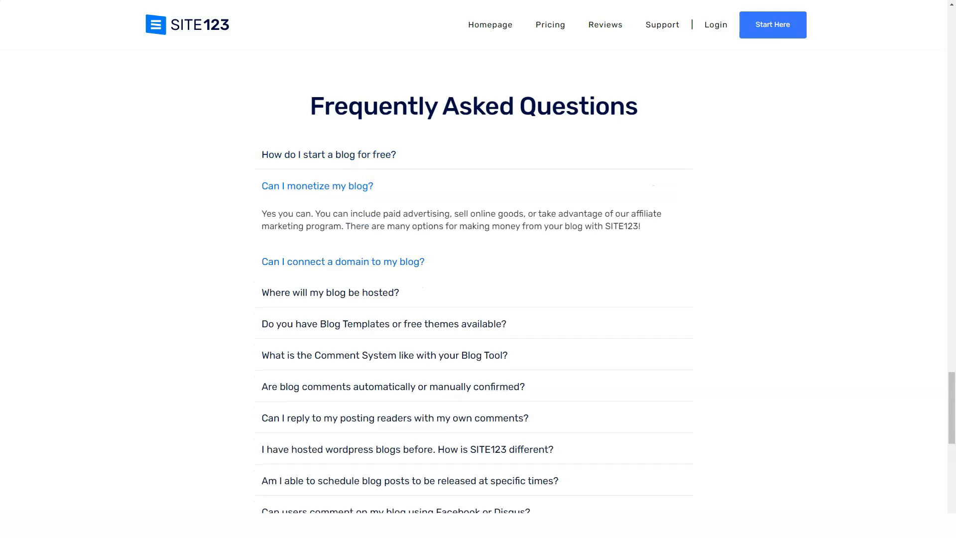
click(343, 262)
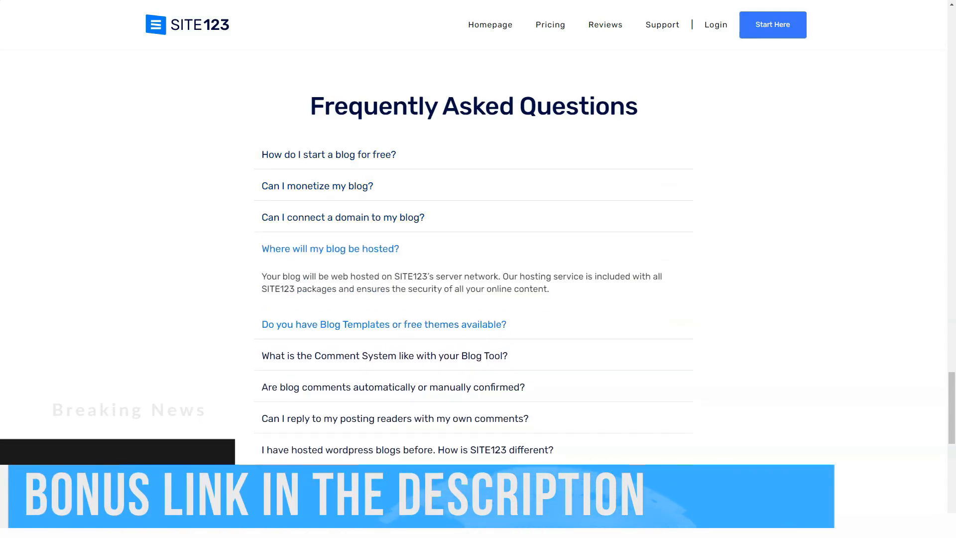
click(382, 324)
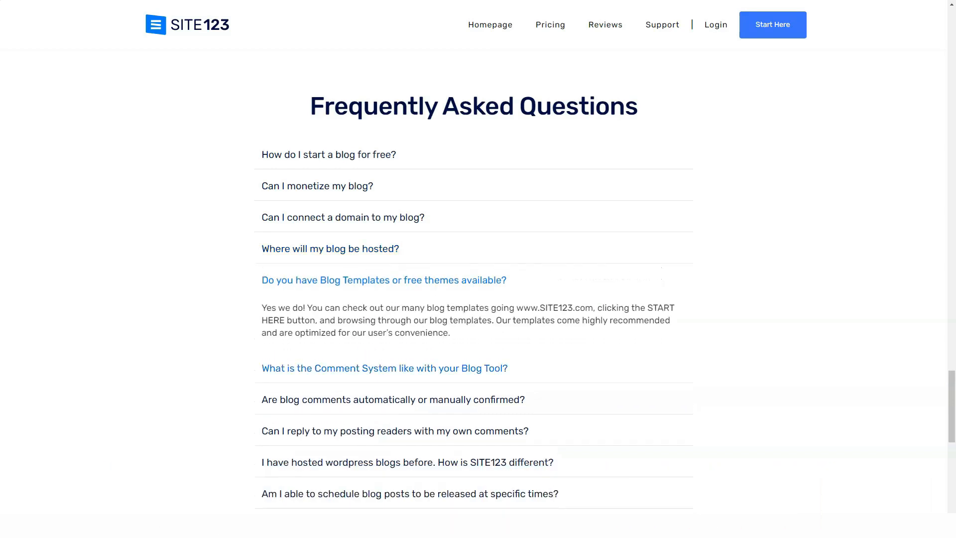
Expand the answers on the comment system and replying to readers, then scroll to the domain features.
click(385, 368)
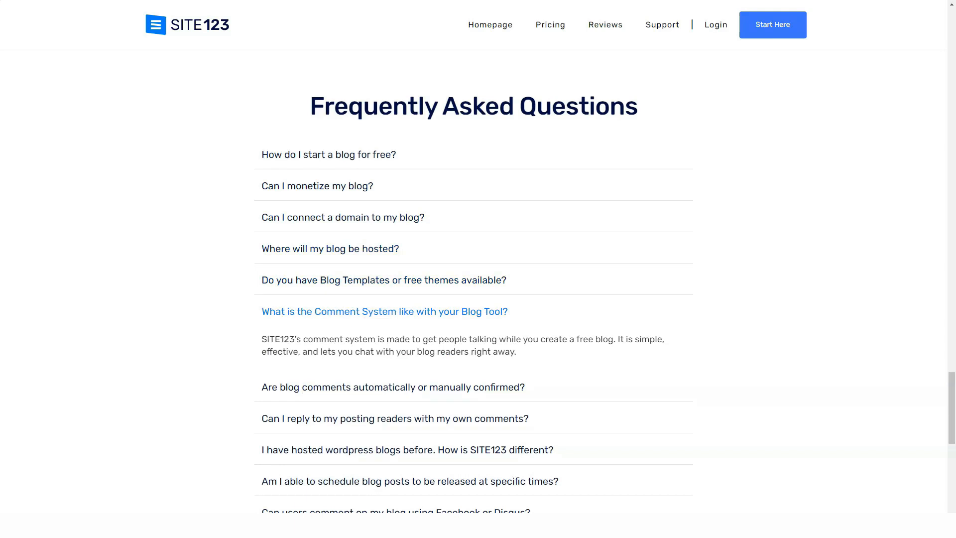
click(392, 387)
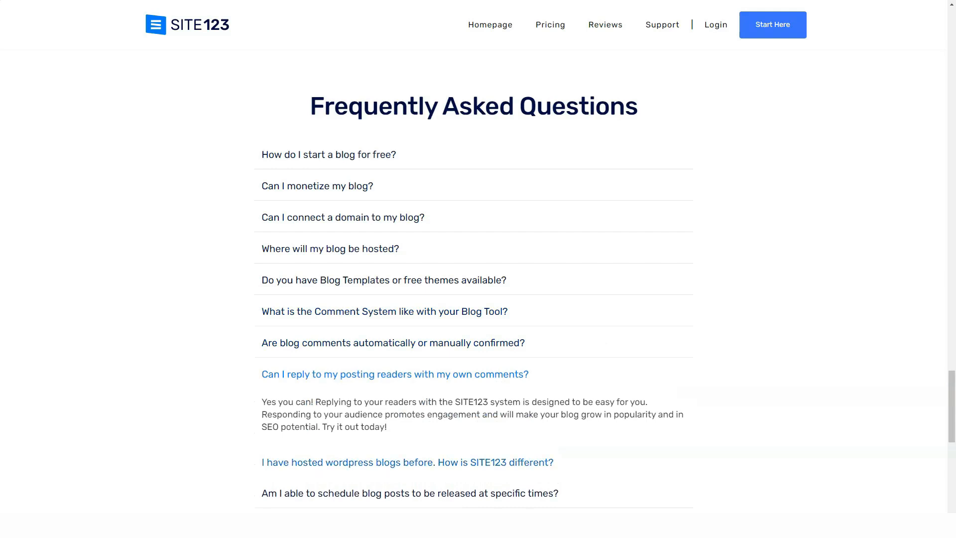
scroll(down, 3)
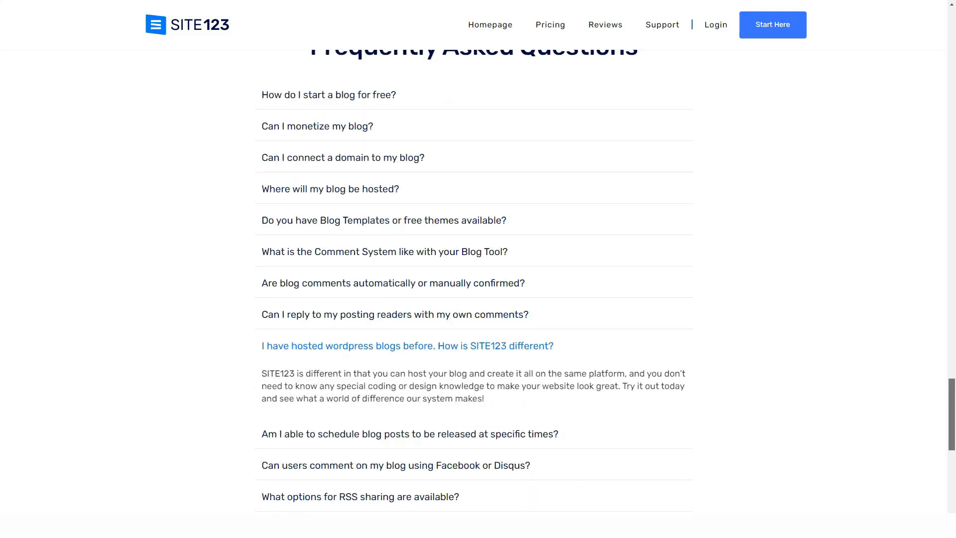
scroll(down, 3)
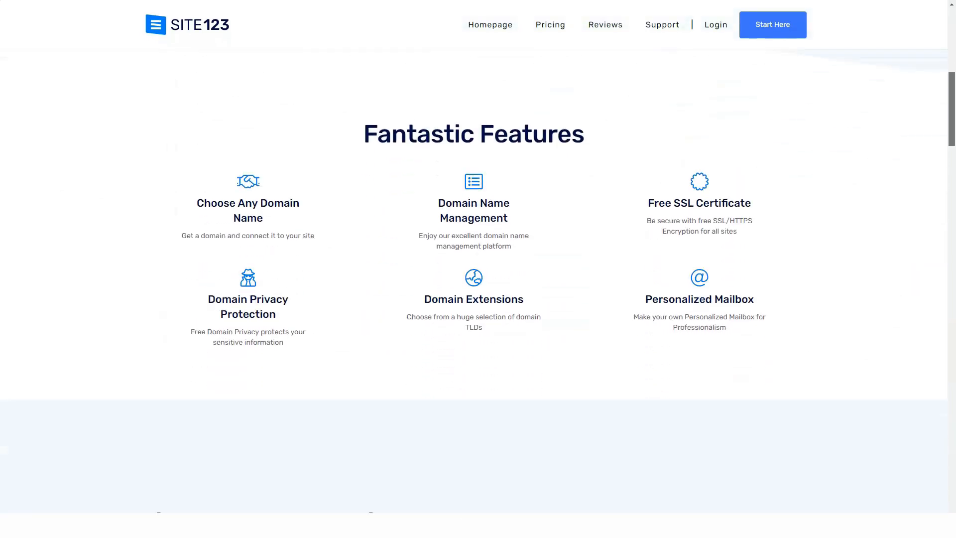
Scroll through the domain search, 130+ TLDs and affiliated mailboxes sections to the website editor.
scroll(down, 3)
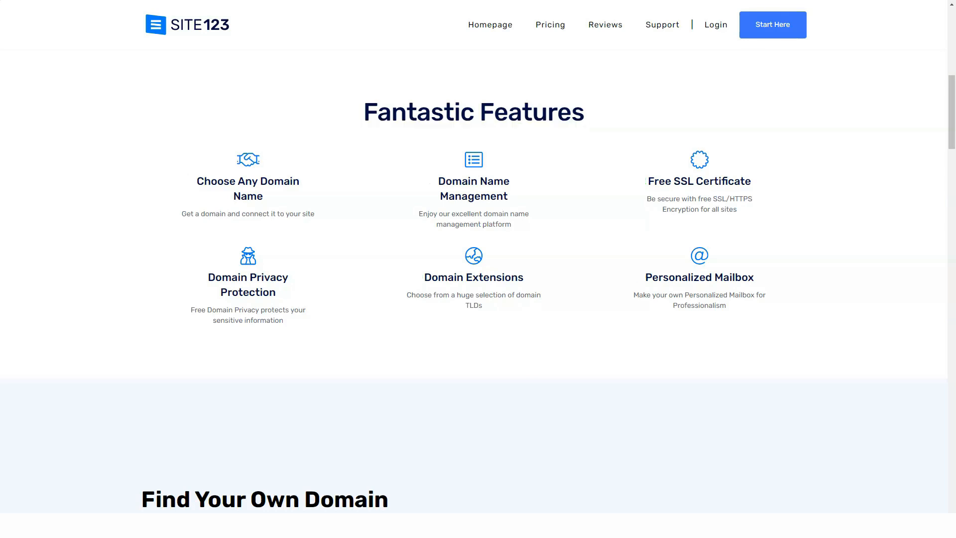
scroll(down, 3)
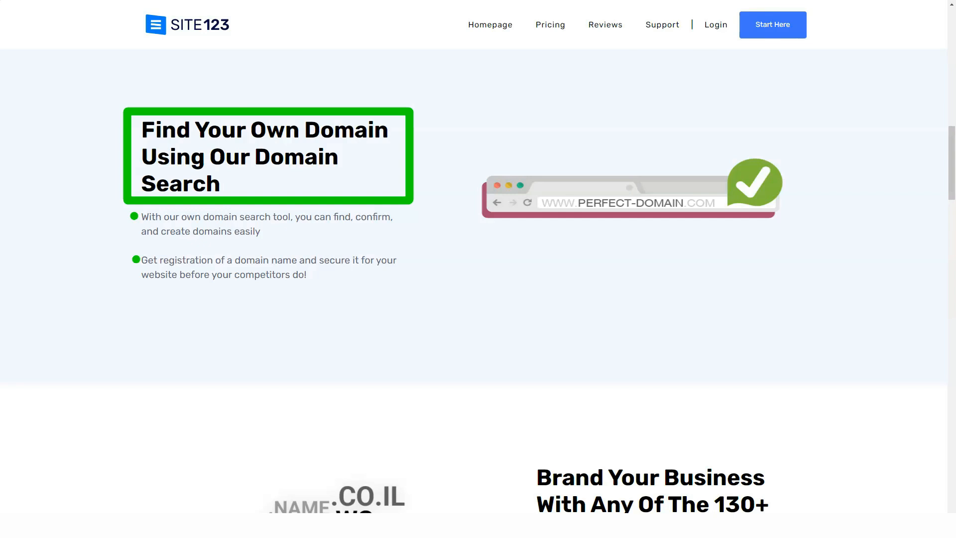
scroll(down, 3)
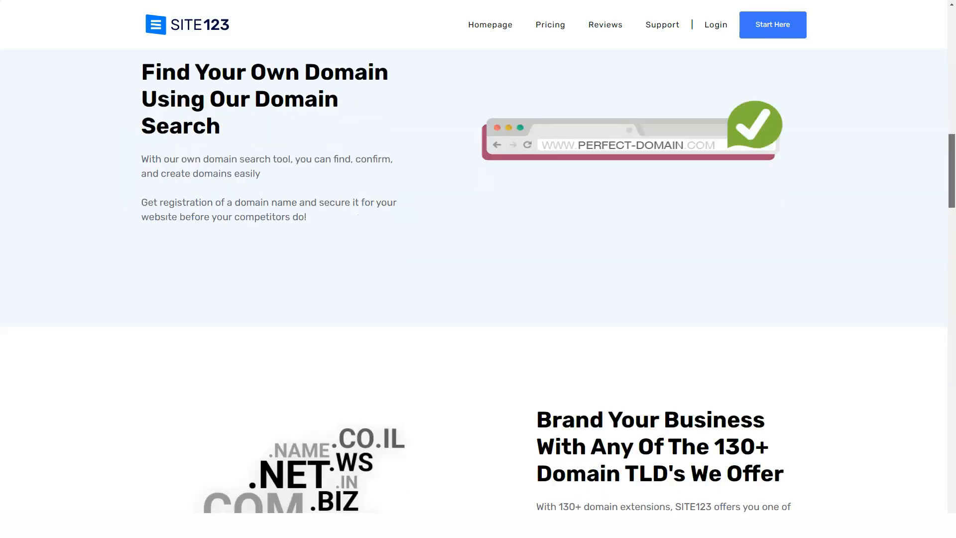
scroll(down, 3)
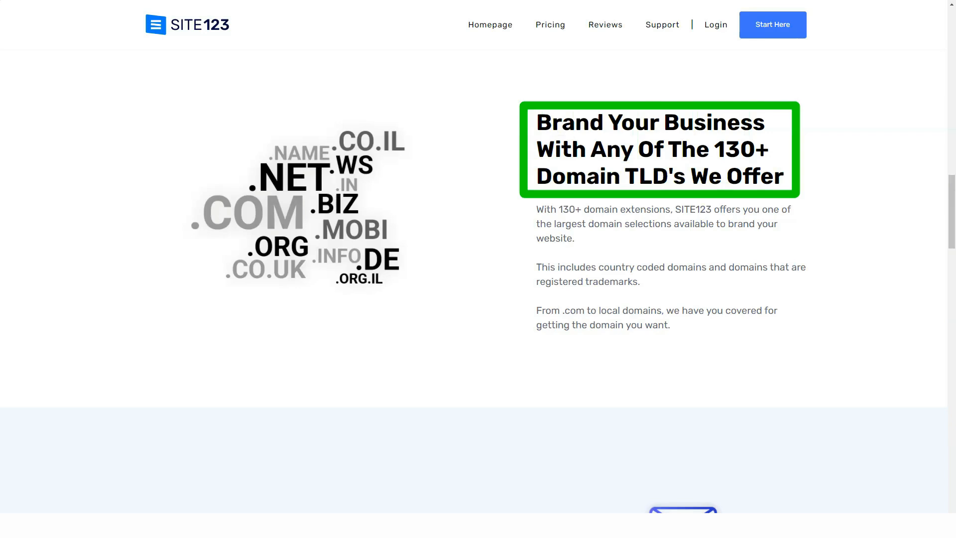
scroll(down, 3)
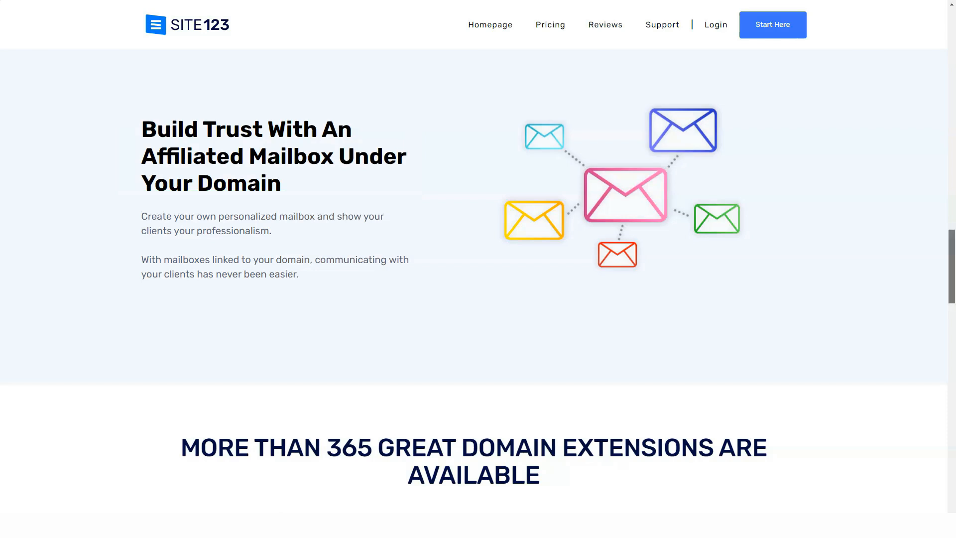
scroll(down, 3)
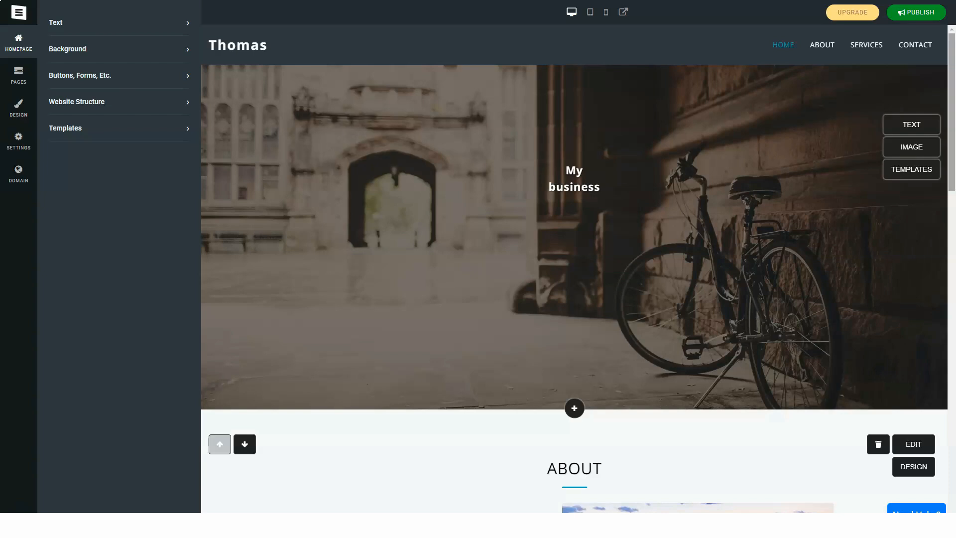
Reorder the pages to Home, Services, Contact, About and browse homepage background images.
scroll(down, 3)
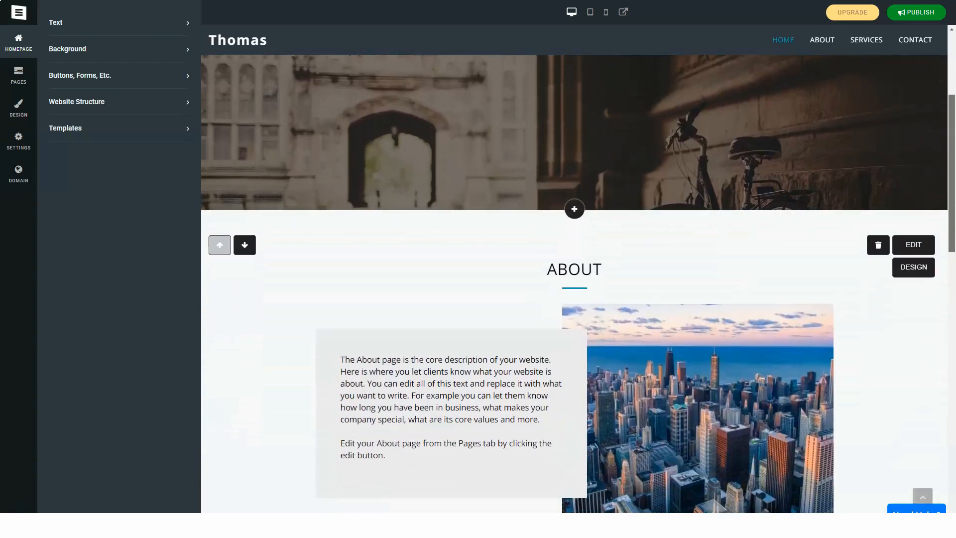
scroll(down, 3)
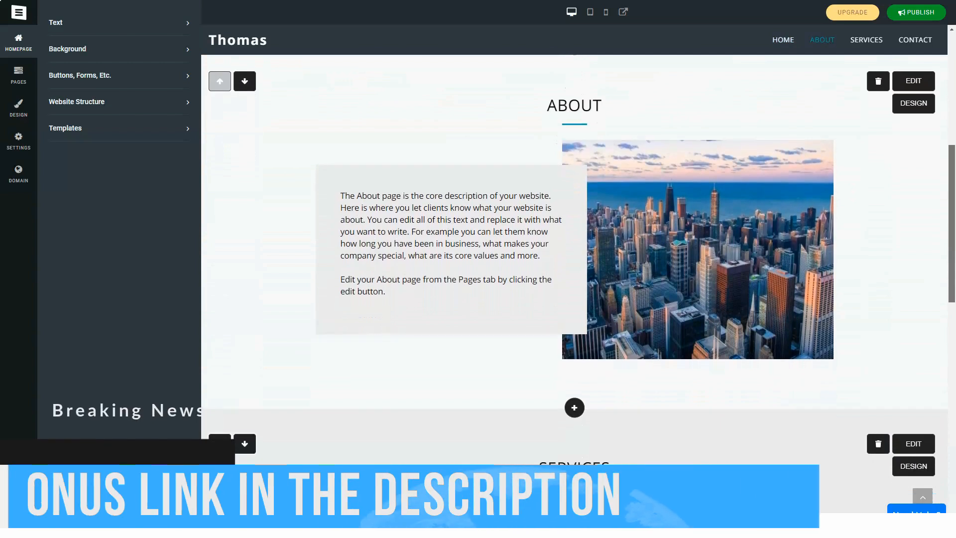
scroll(down, 3)
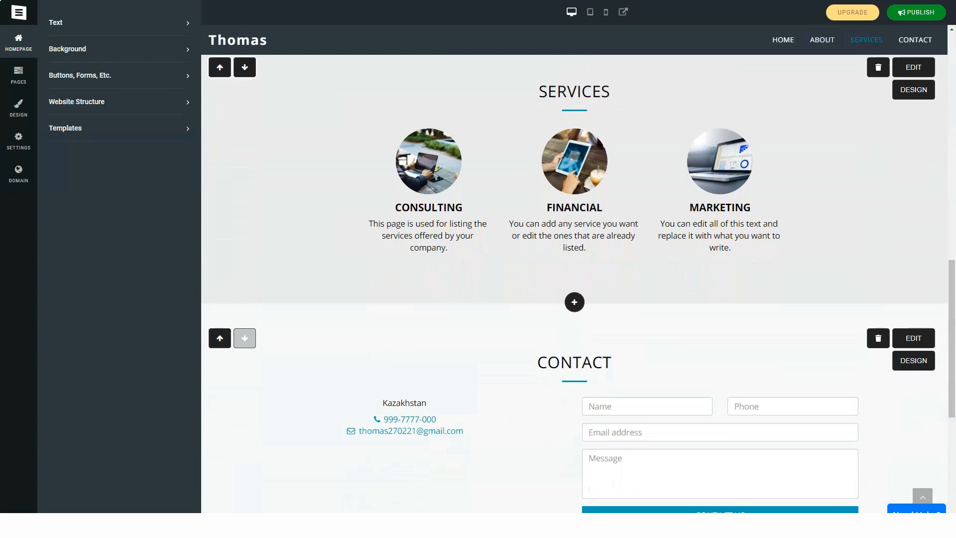
click(18, 75)
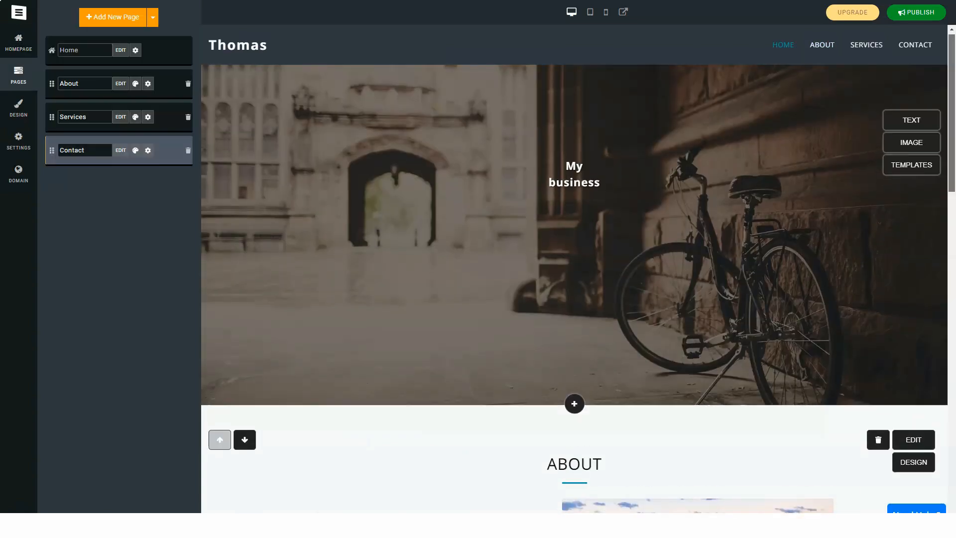
scroll(down, 3)
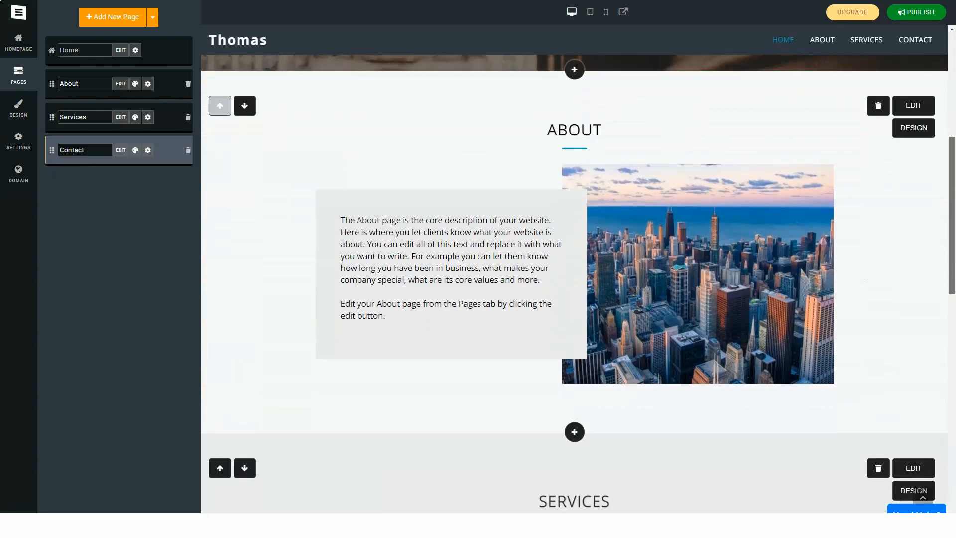
scroll(down, 3)
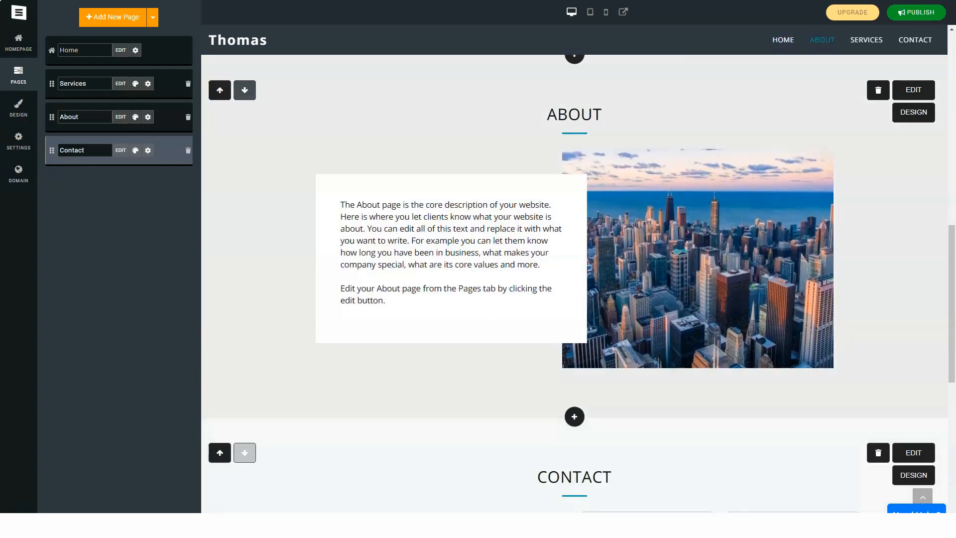
scroll(down, 3)
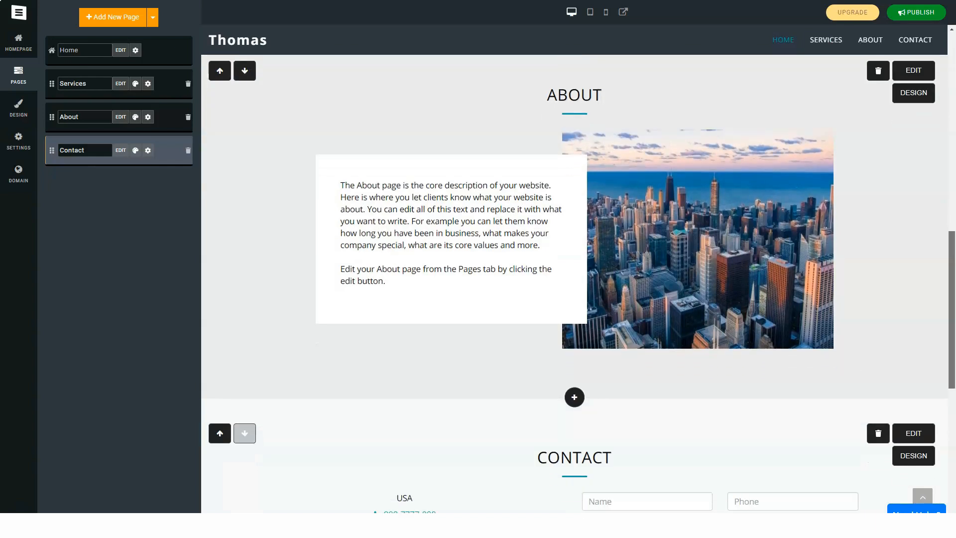
scroll(down, 3)
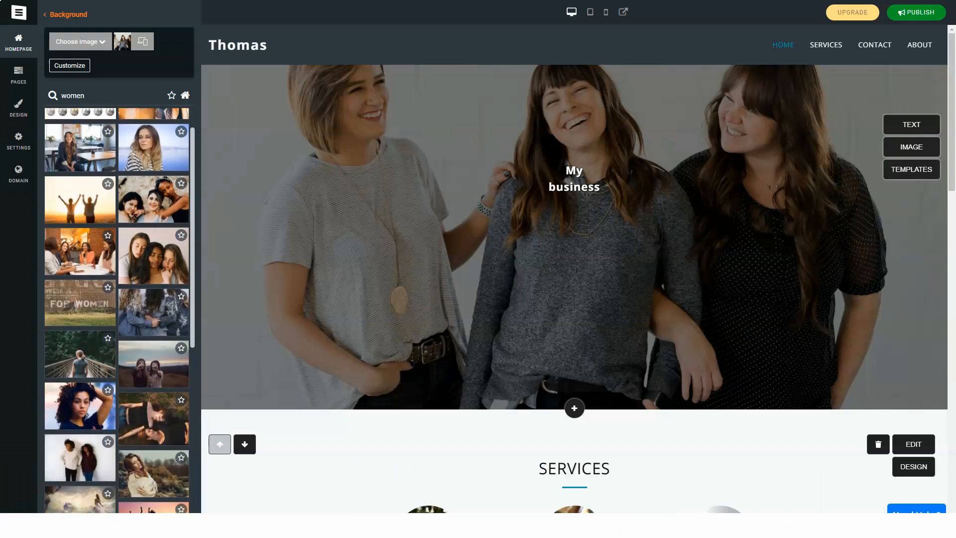
Browse more 'women' background photos, leaving the header unchanged, and show the template gallery.
scroll(down, 3)
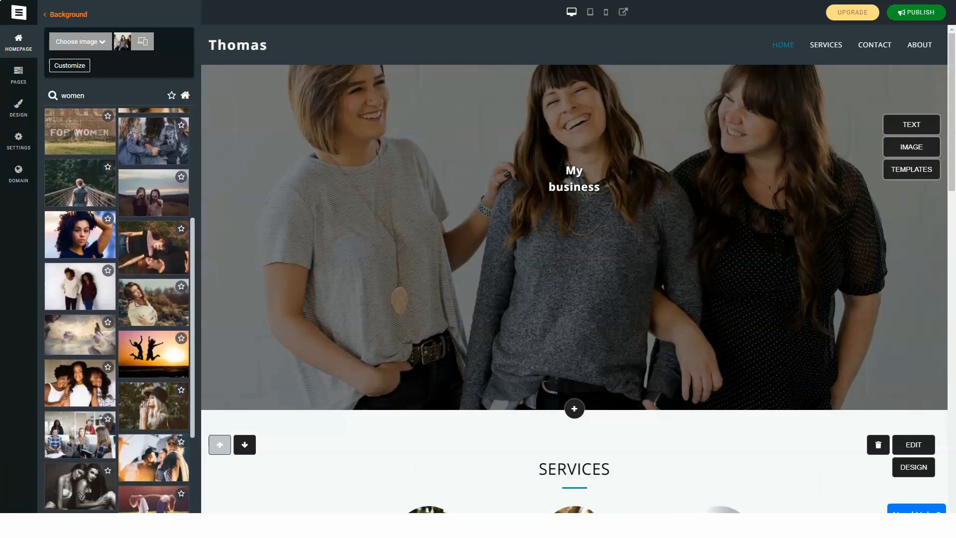
scroll(down, 3)
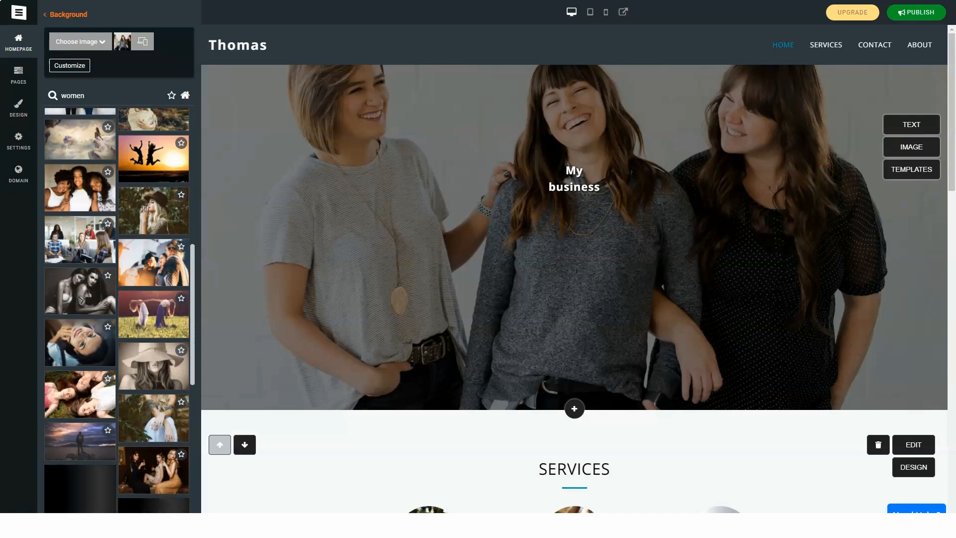
scroll(down, 3)
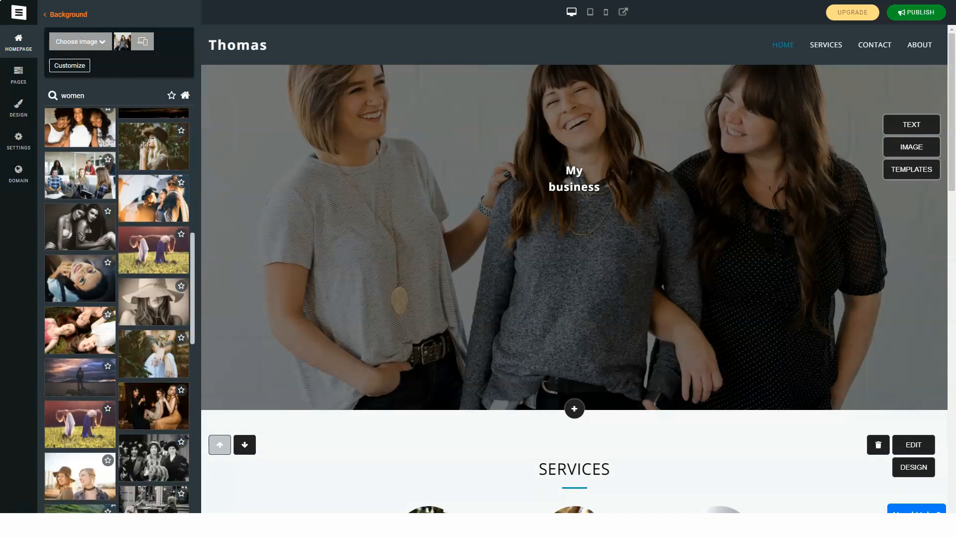
scroll(down, 3)
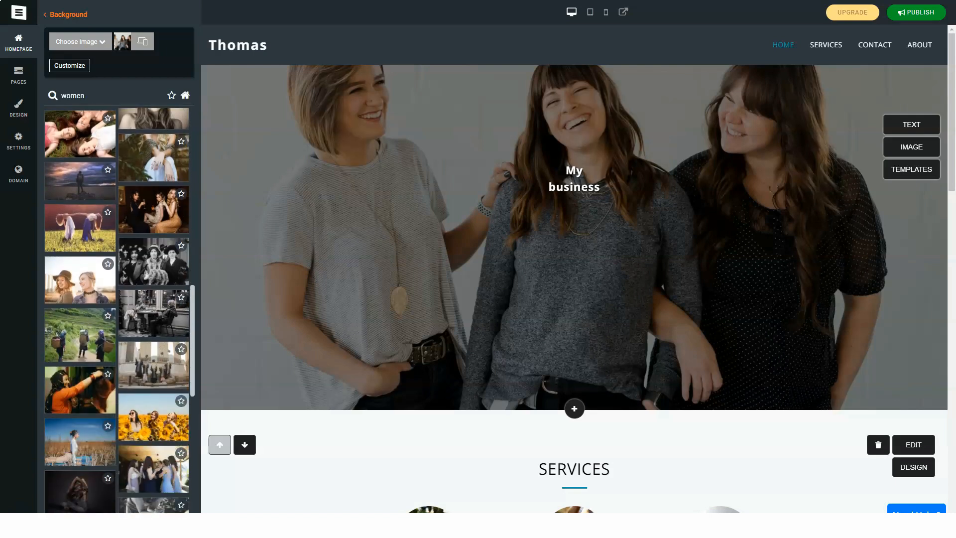
scroll(down, 3)
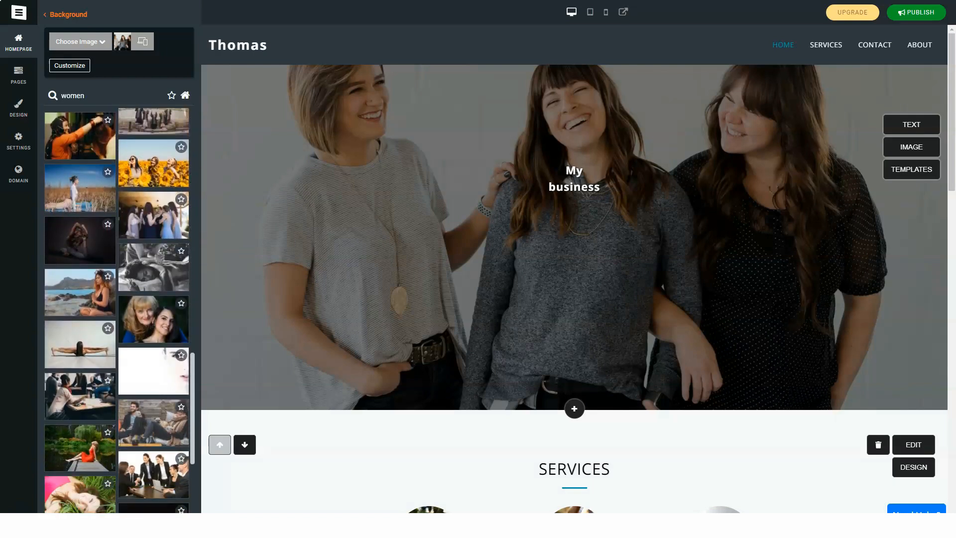
scroll(down, 3)
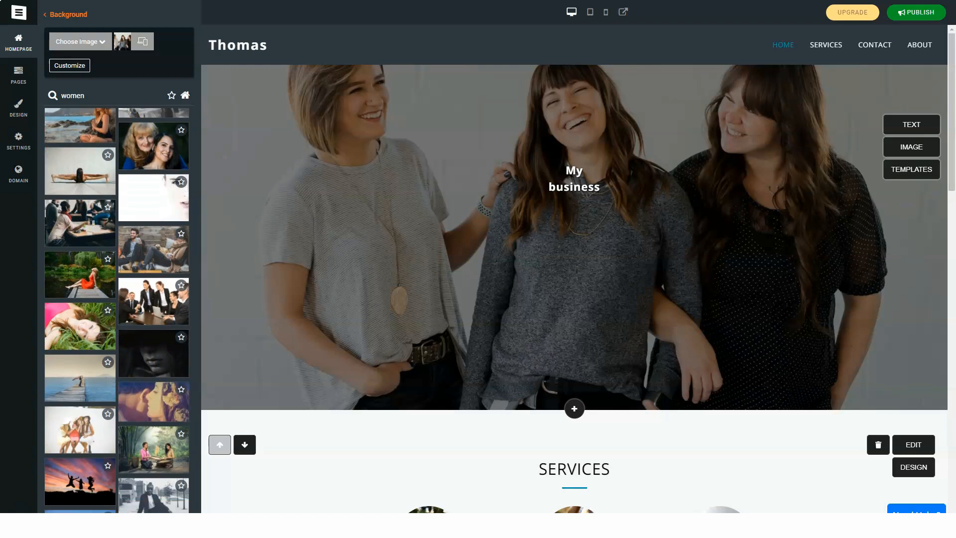
scroll(down, 3)
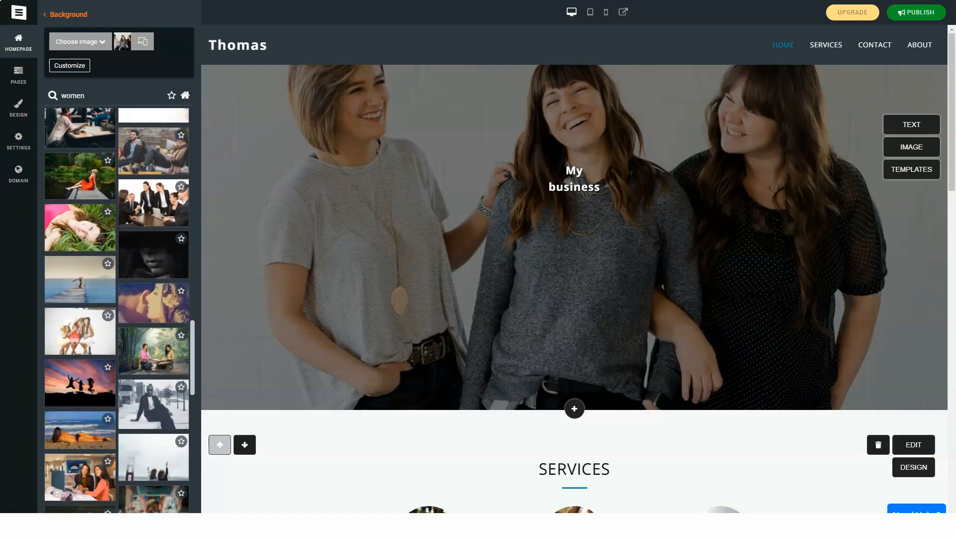
scroll(down, 3)
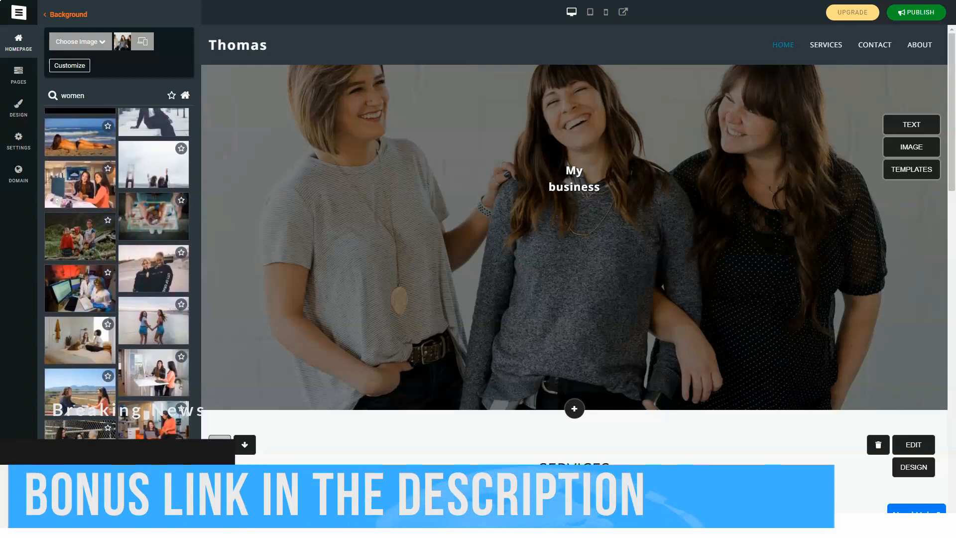
click(912, 169)
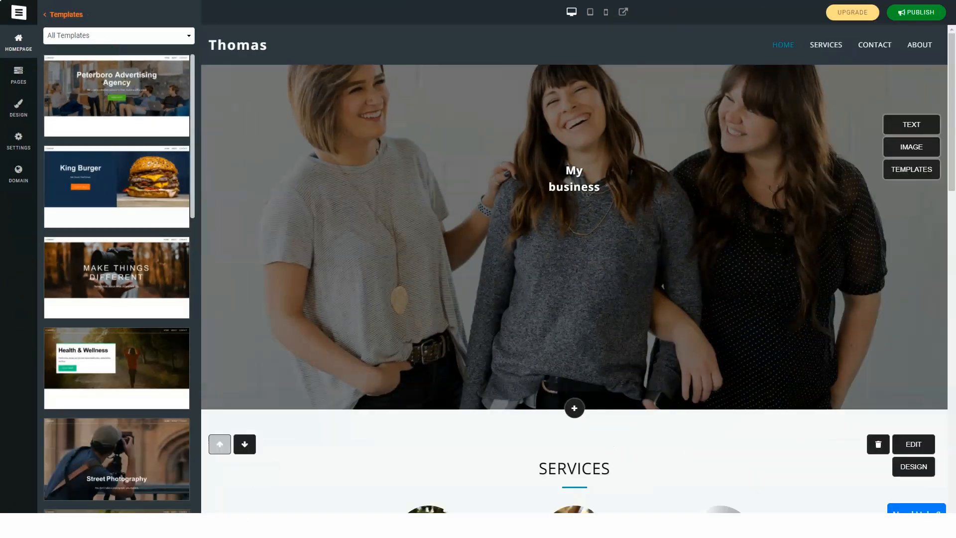
Apply the Street Photography template to the homepage, continuing past the warning.
scroll(down, 3)
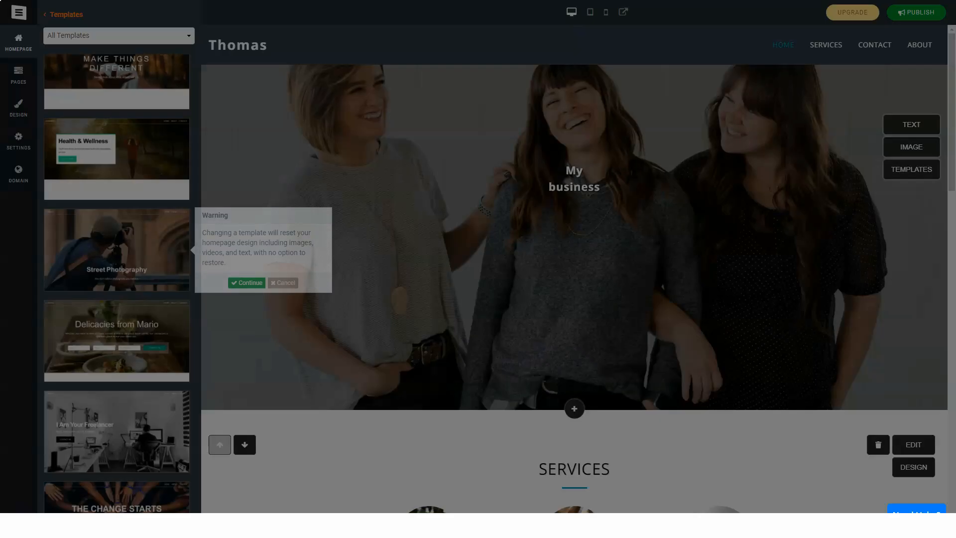
click(282, 283)
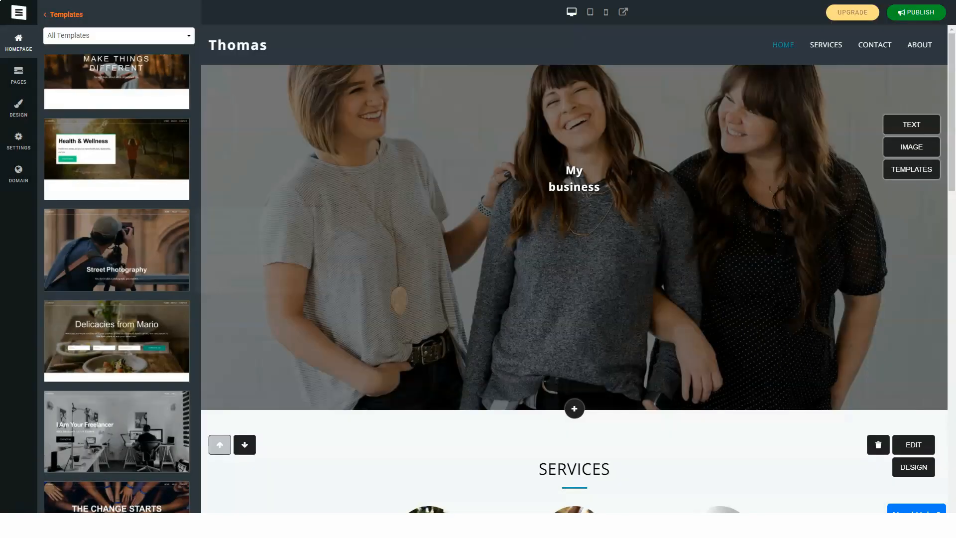
click(116, 249)
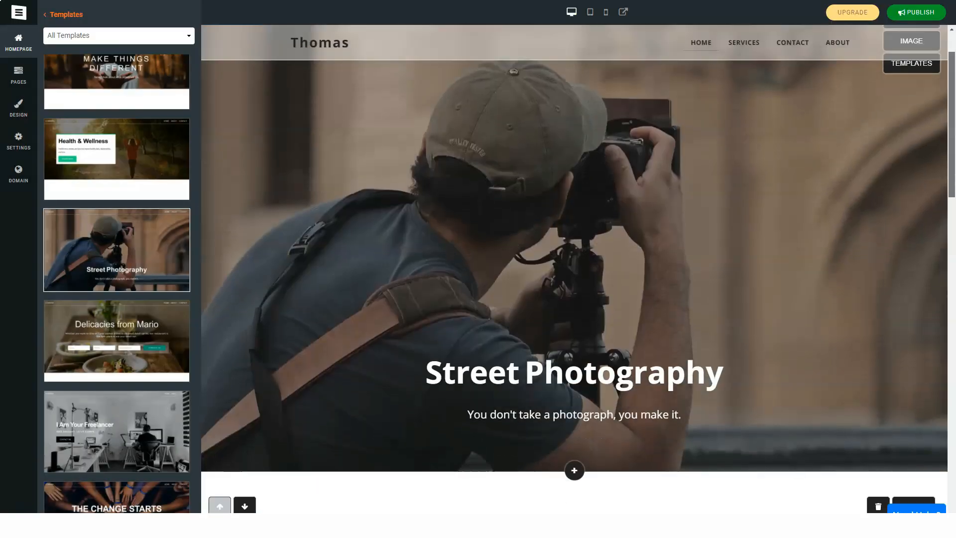
Show the site's colour scheme options under Design.
scroll(down, 3)
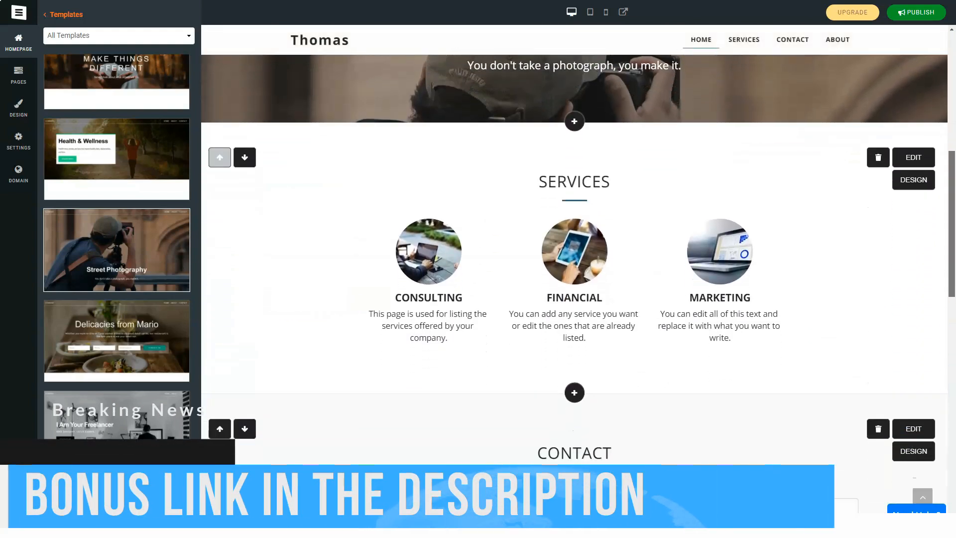
scroll(down, 3)
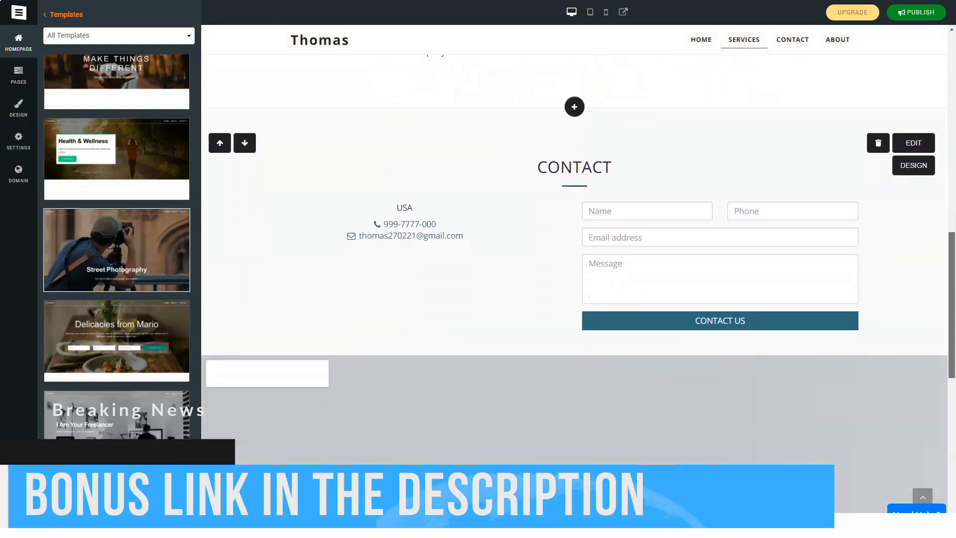
click(18, 106)
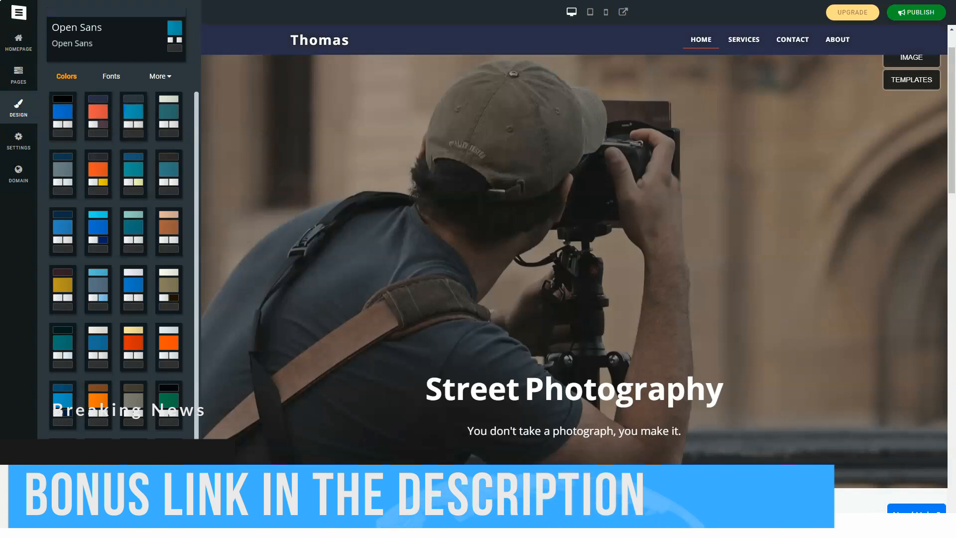
Preview the site in tablet and then mobile layouts.
scroll(down, 3)
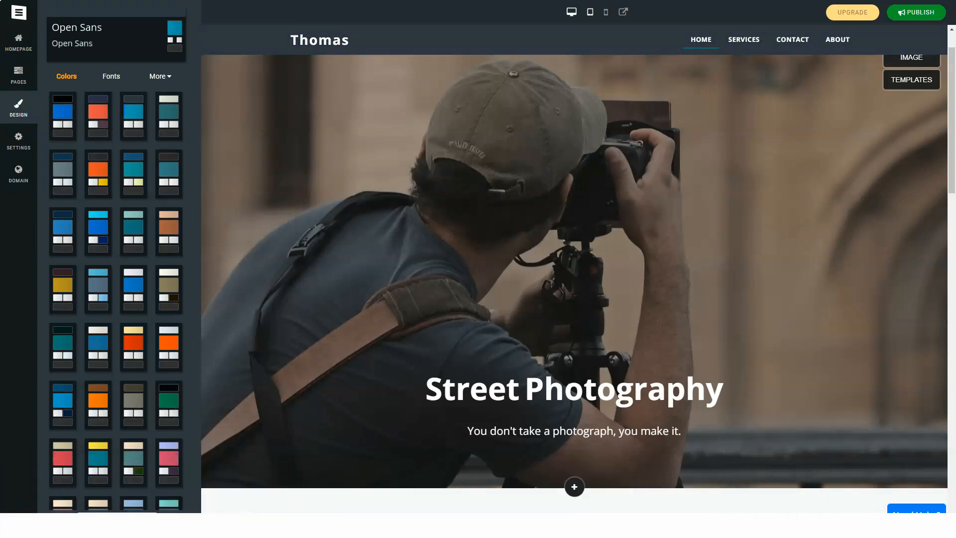
click(589, 12)
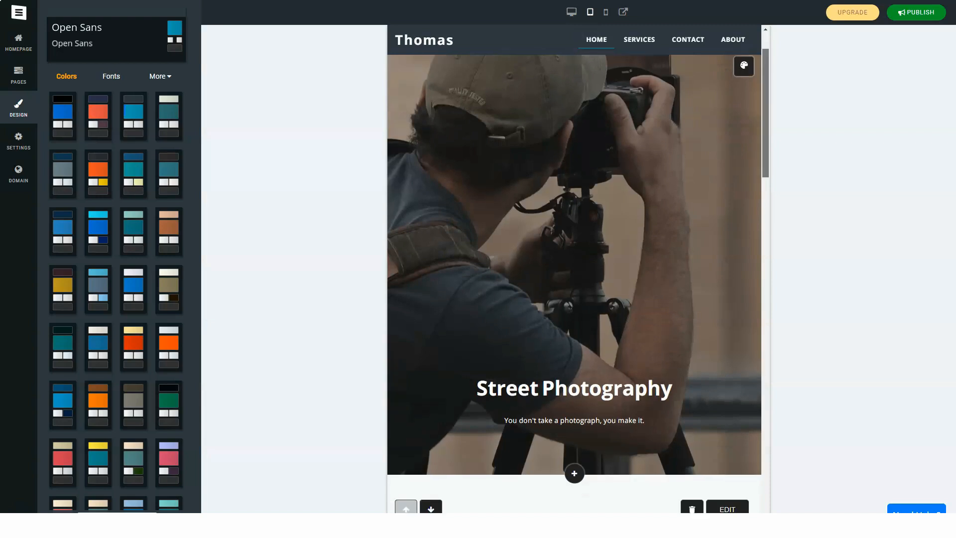
scroll(down, 3)
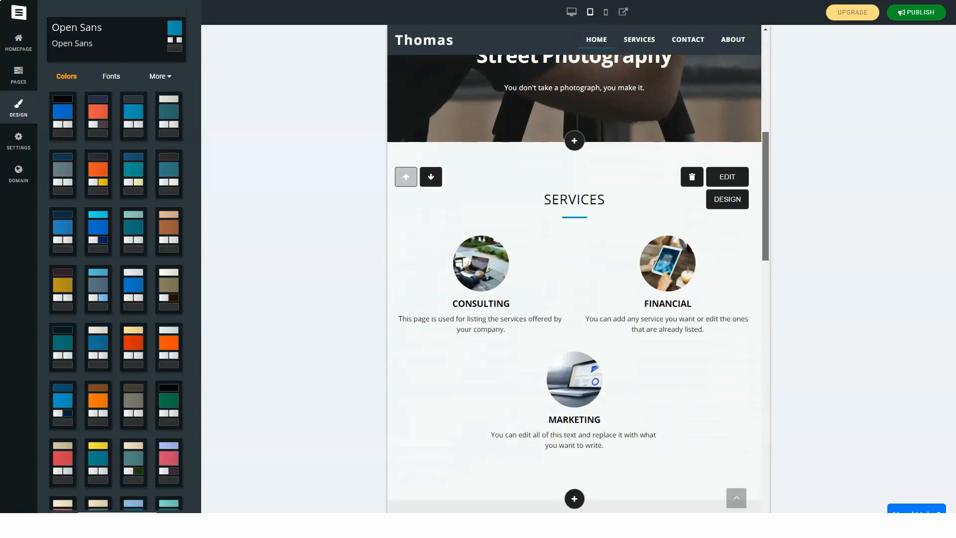
scroll(down, 3)
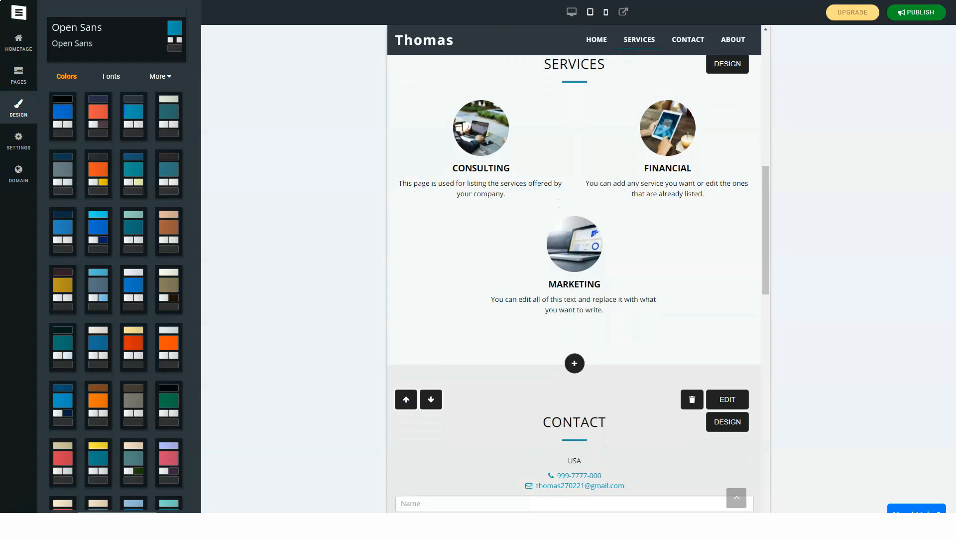
click(605, 12)
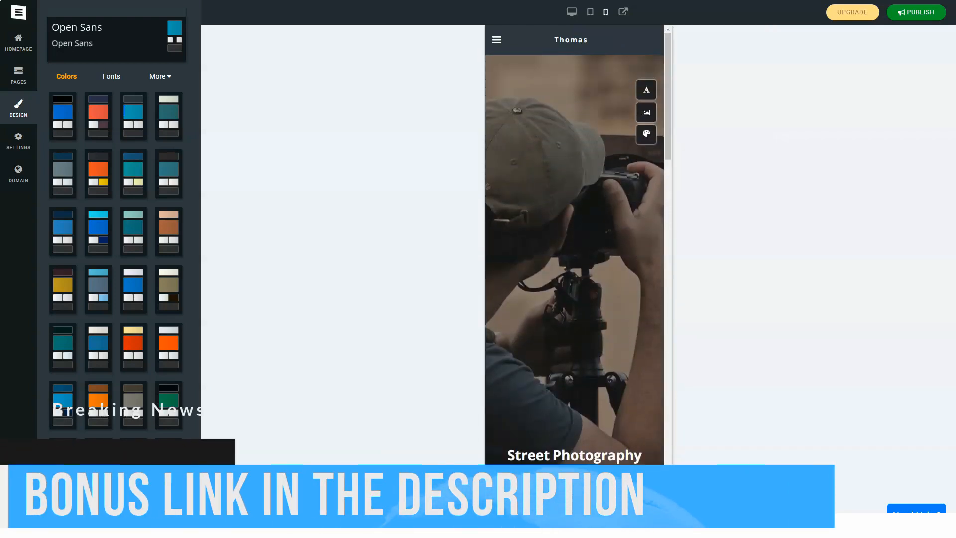
Show pricing for the Gold, Professional, Advanced and Basic plans via Upgrade.
click(852, 11)
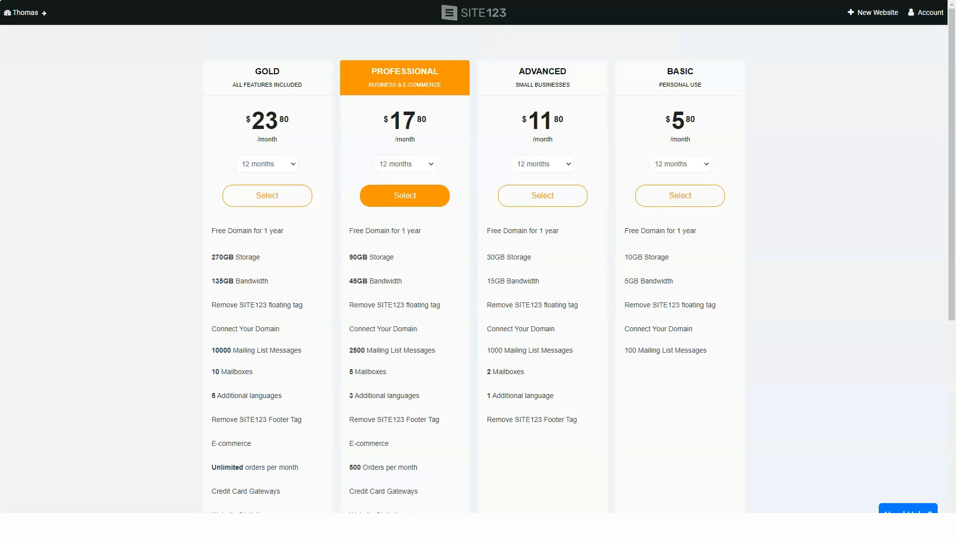